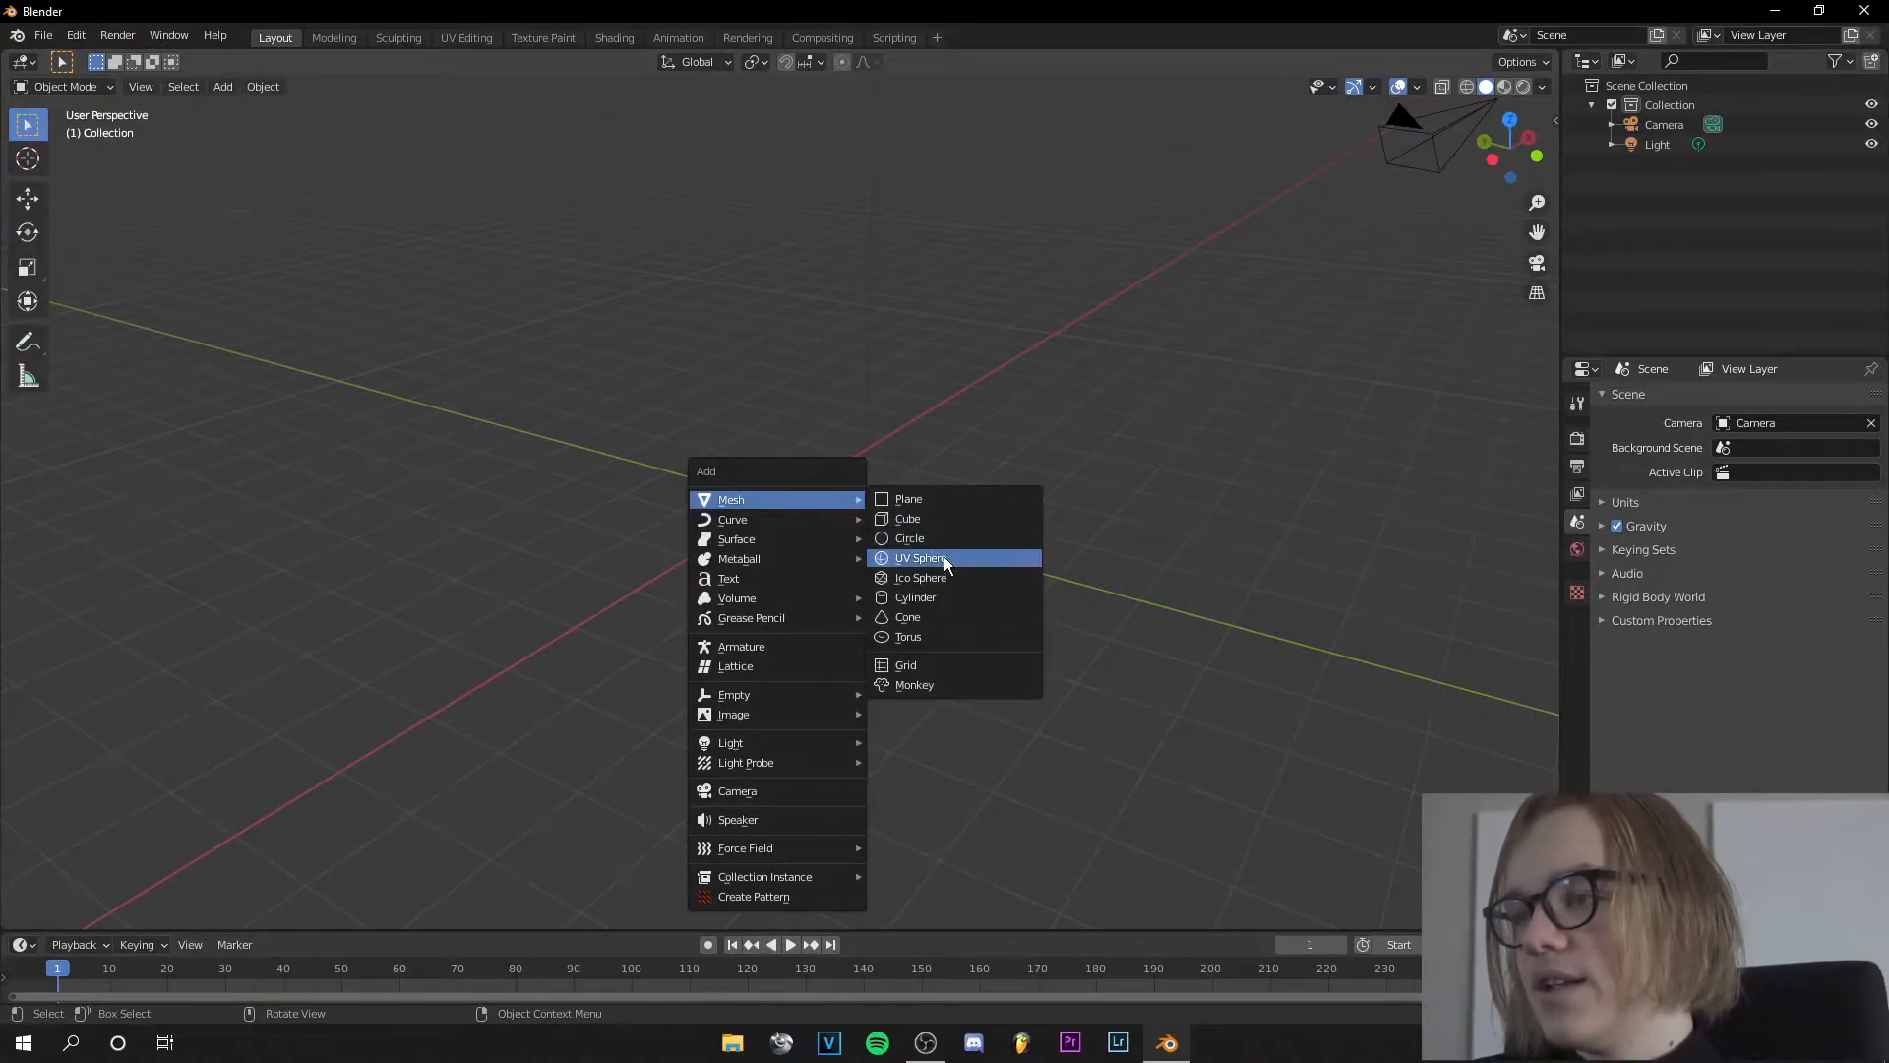
# Step: Add a UV sphere and enter Edit Mode to show its vertex grid converging at the pole
pyautogui.click(919, 557)
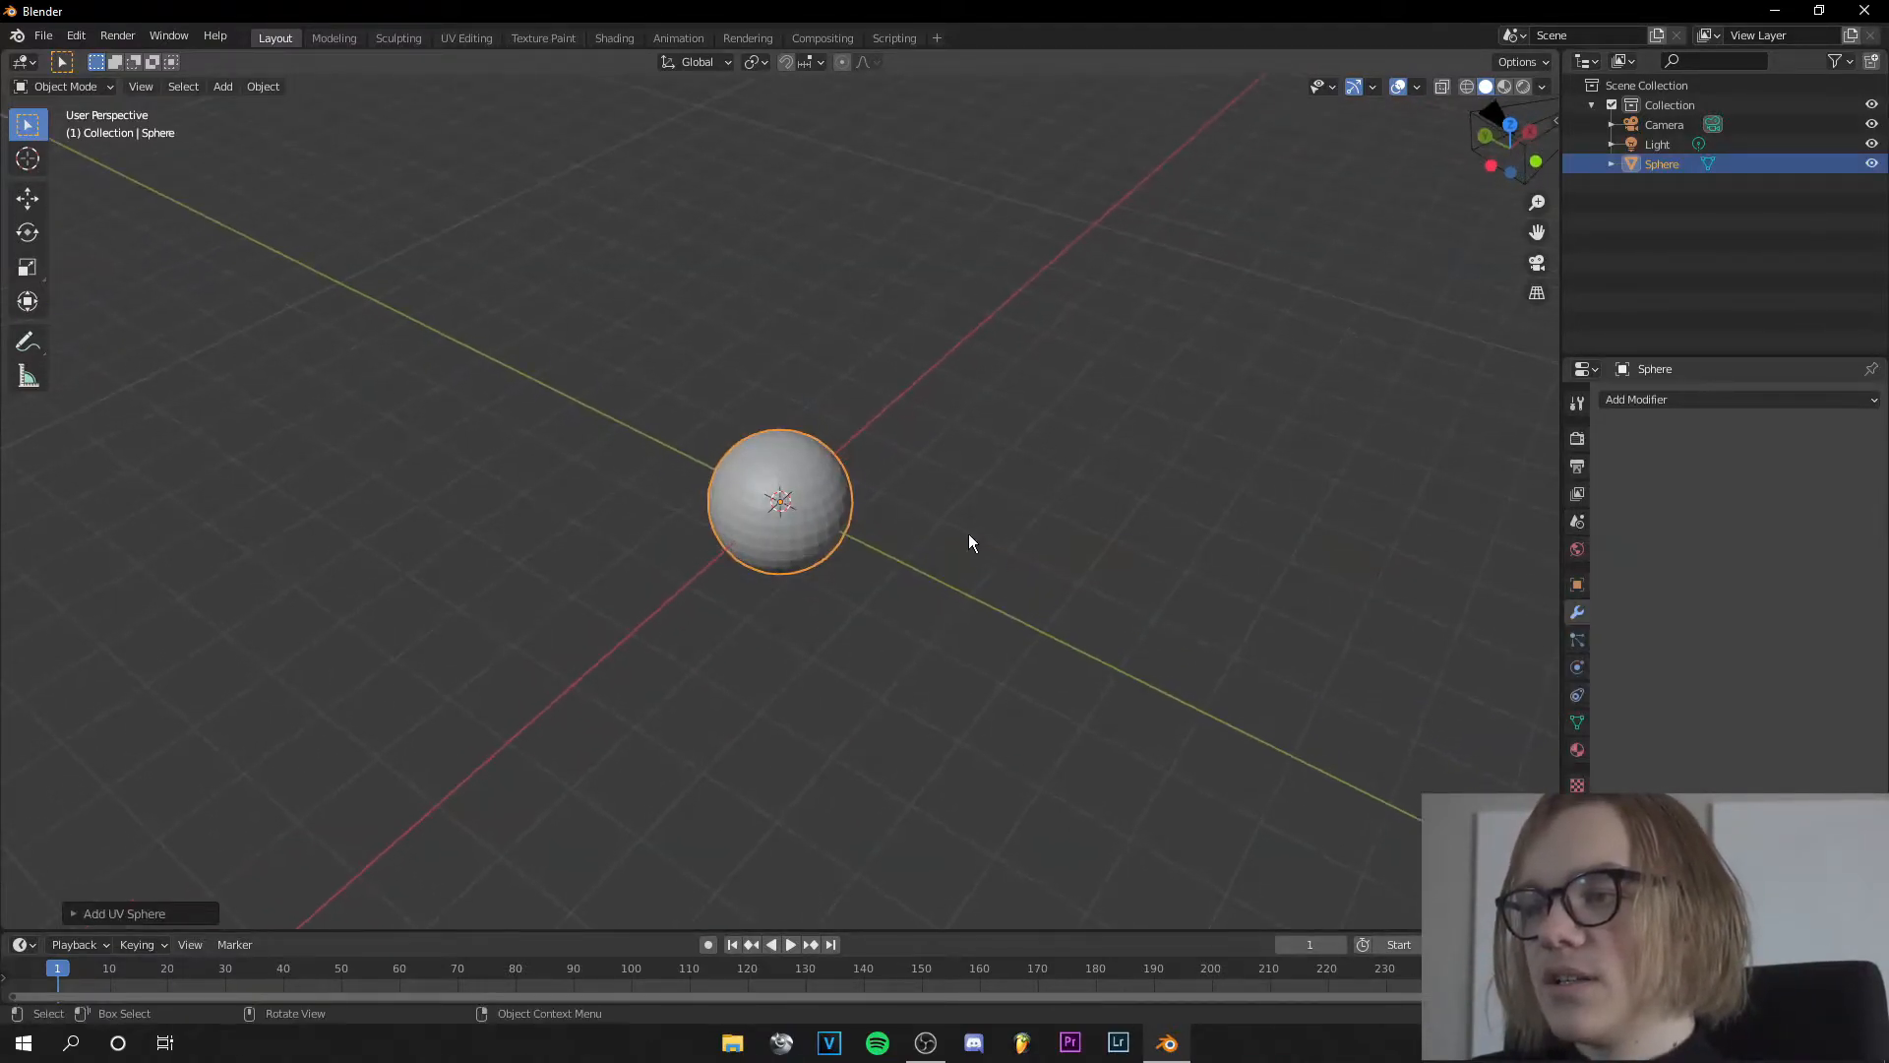
pyautogui.press('Tab')
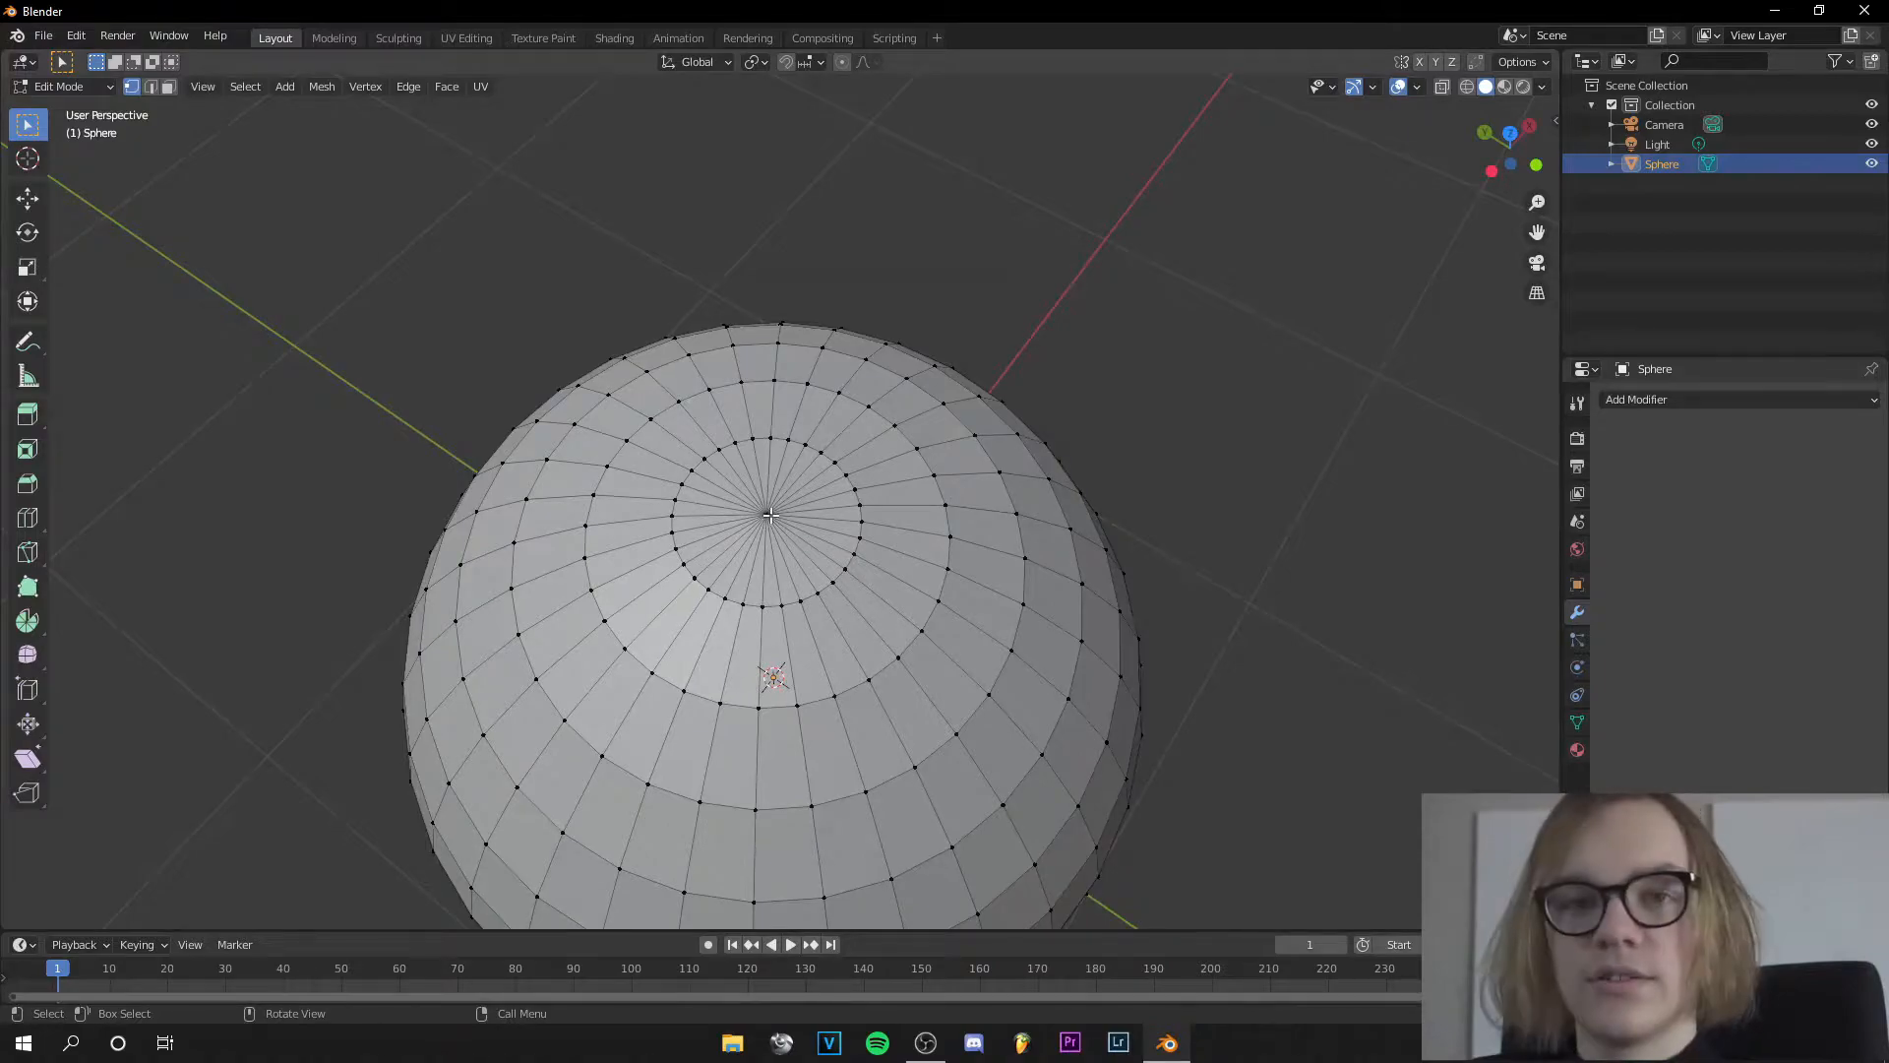
pyautogui.moveTo(458, 106)
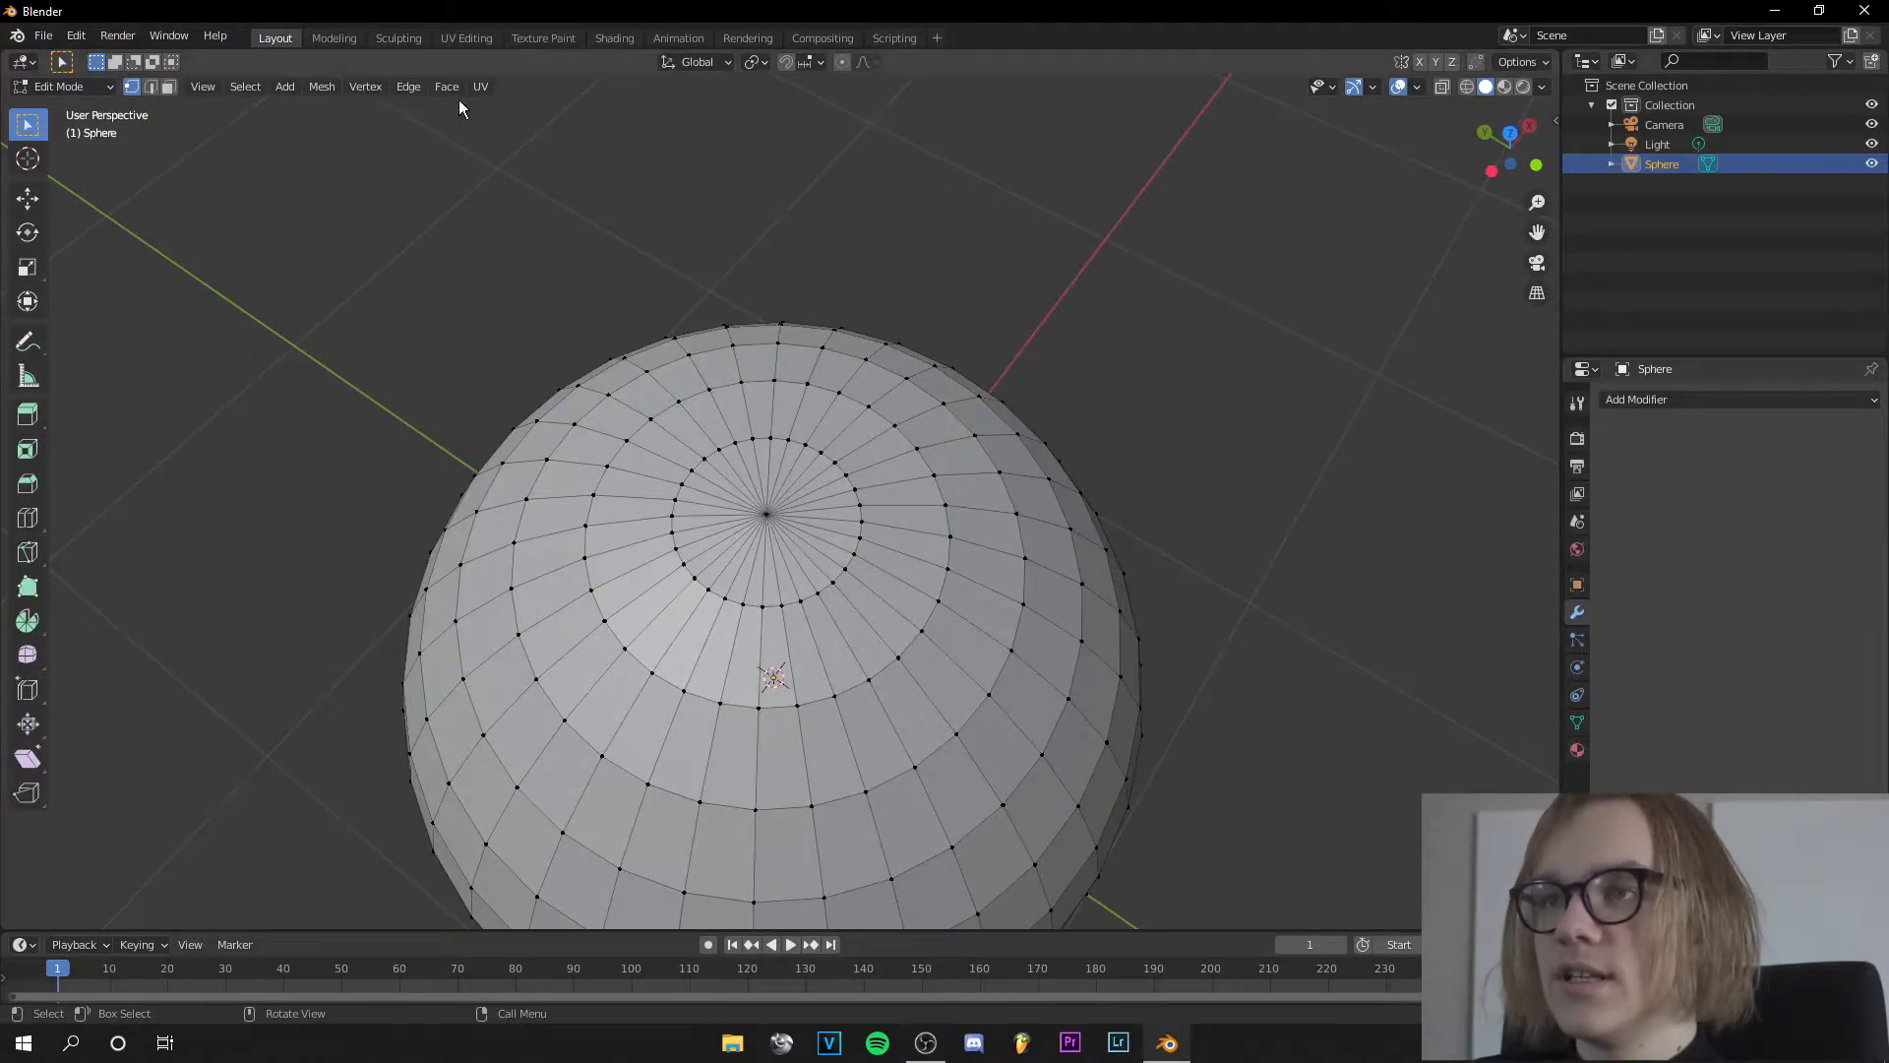
# Step: Switch to the Sculpting workspace and raise the sphere's top with the Draw brush
pyautogui.click(400, 38)
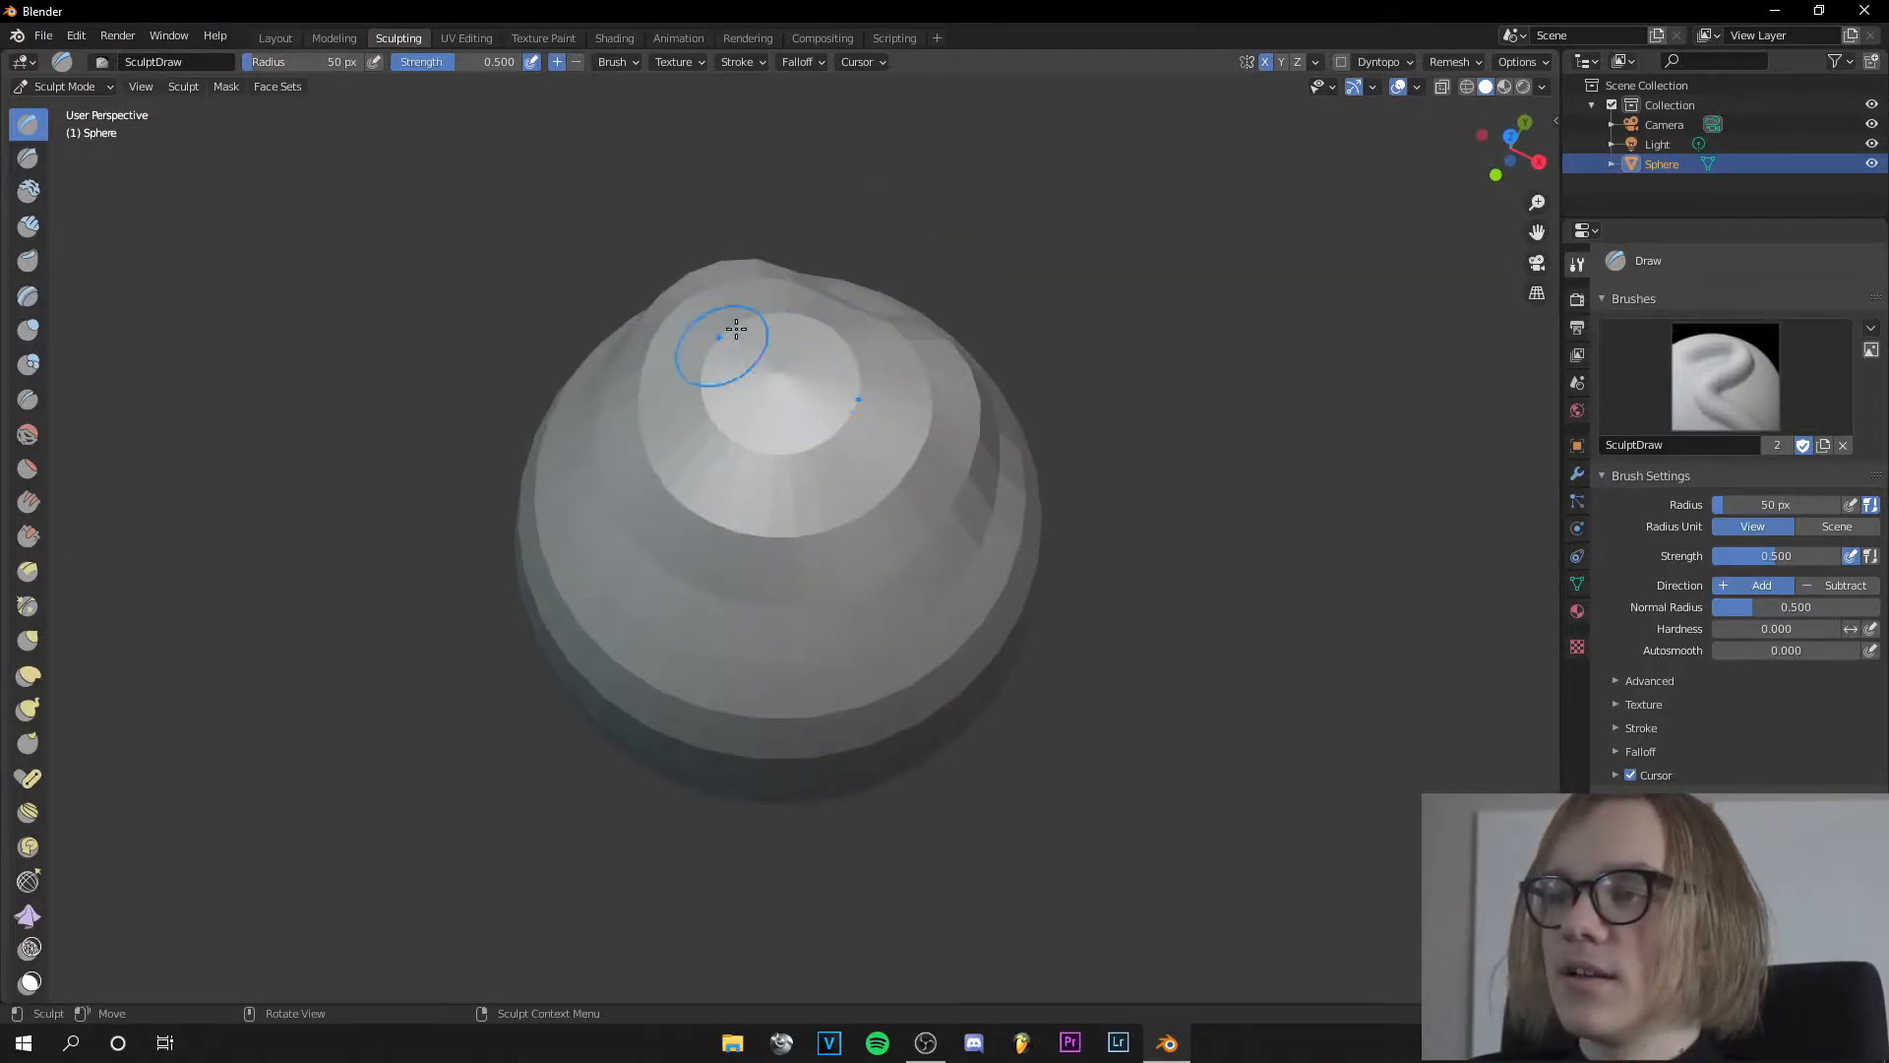
pyautogui.moveTo(760, 370)
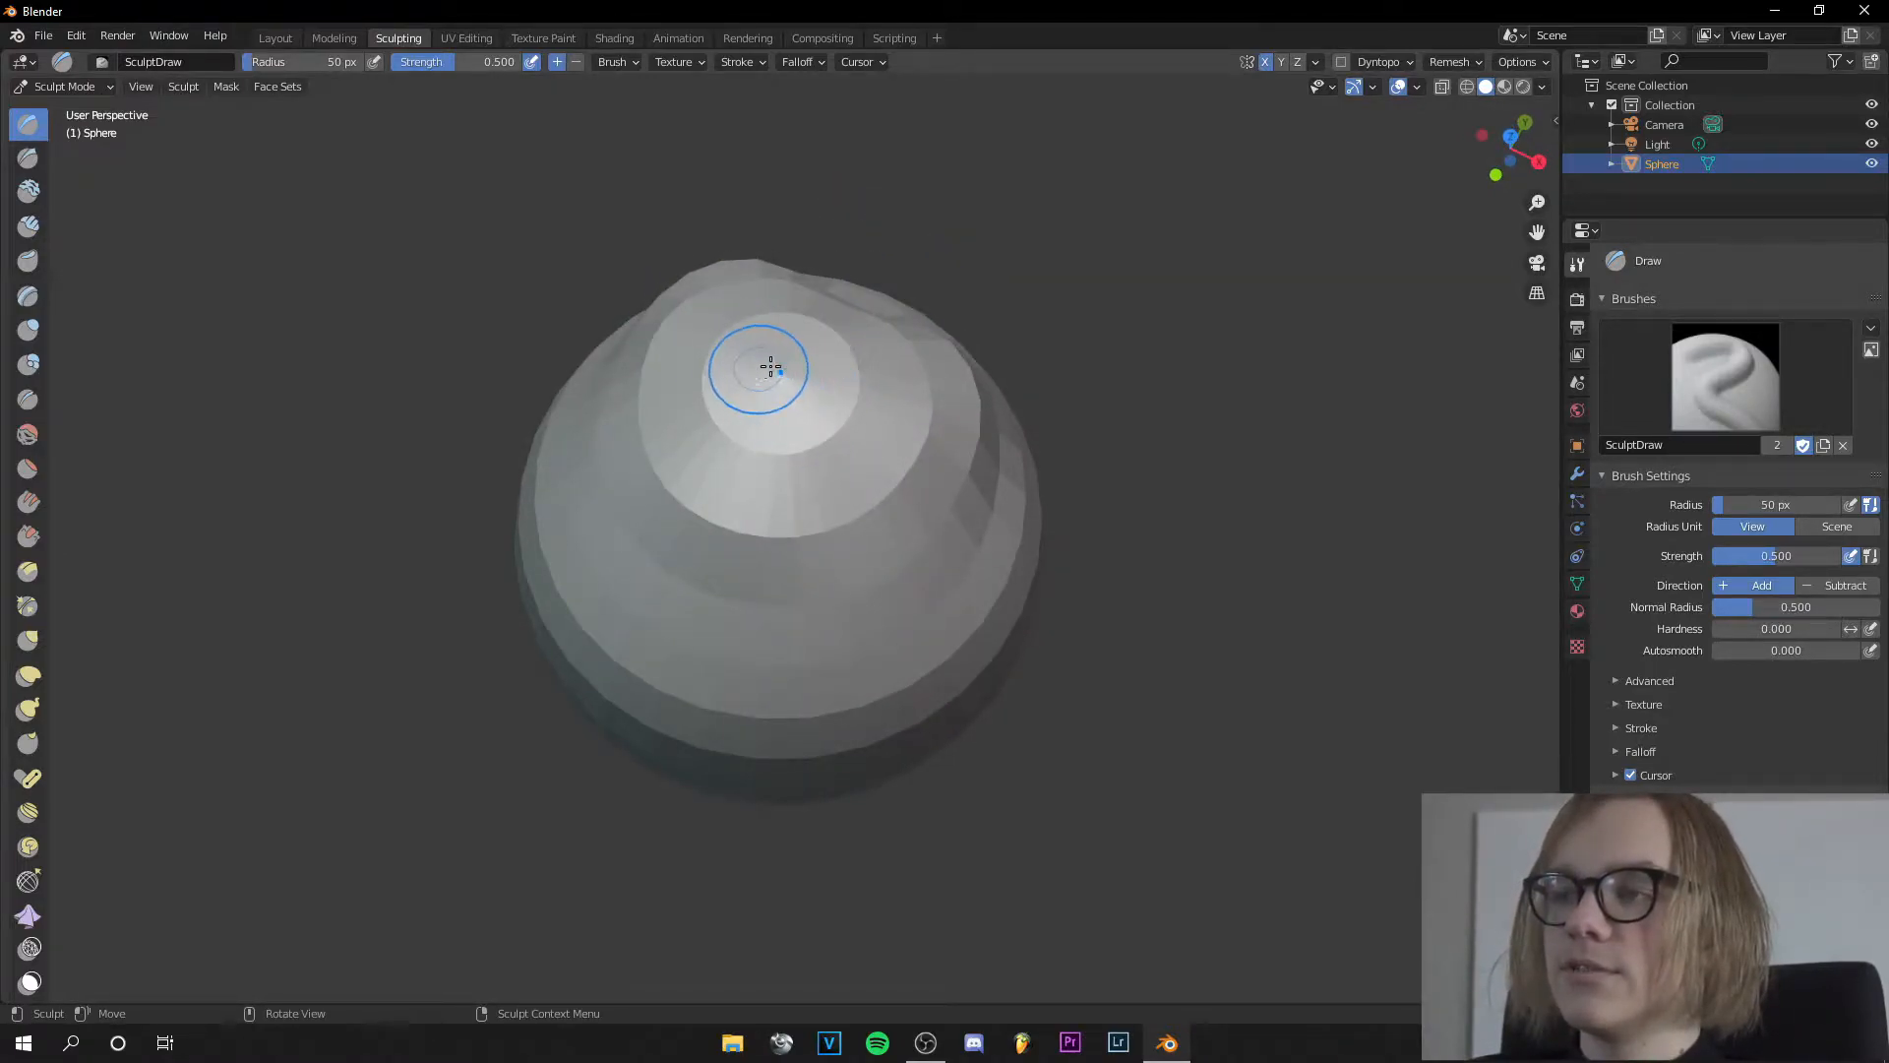
pyautogui.moveTo(1147, 385)
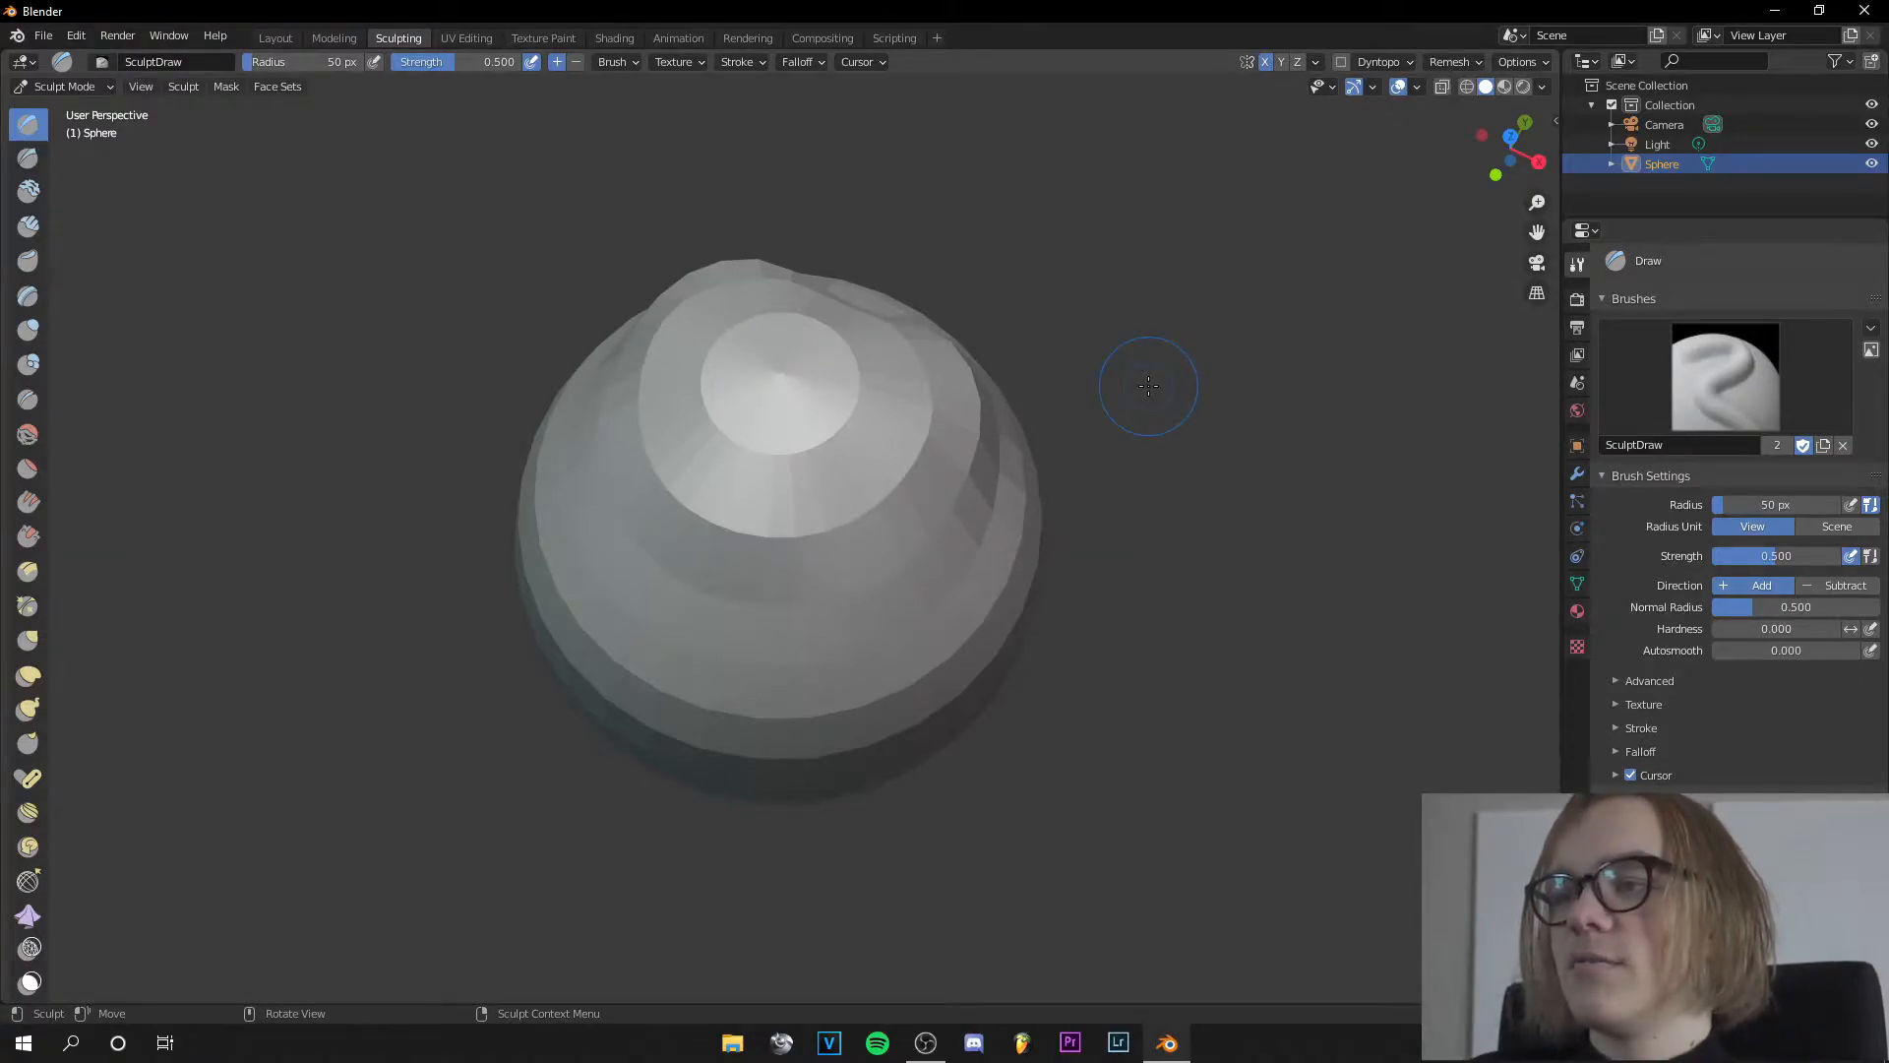
pyautogui.moveTo(989, 352)
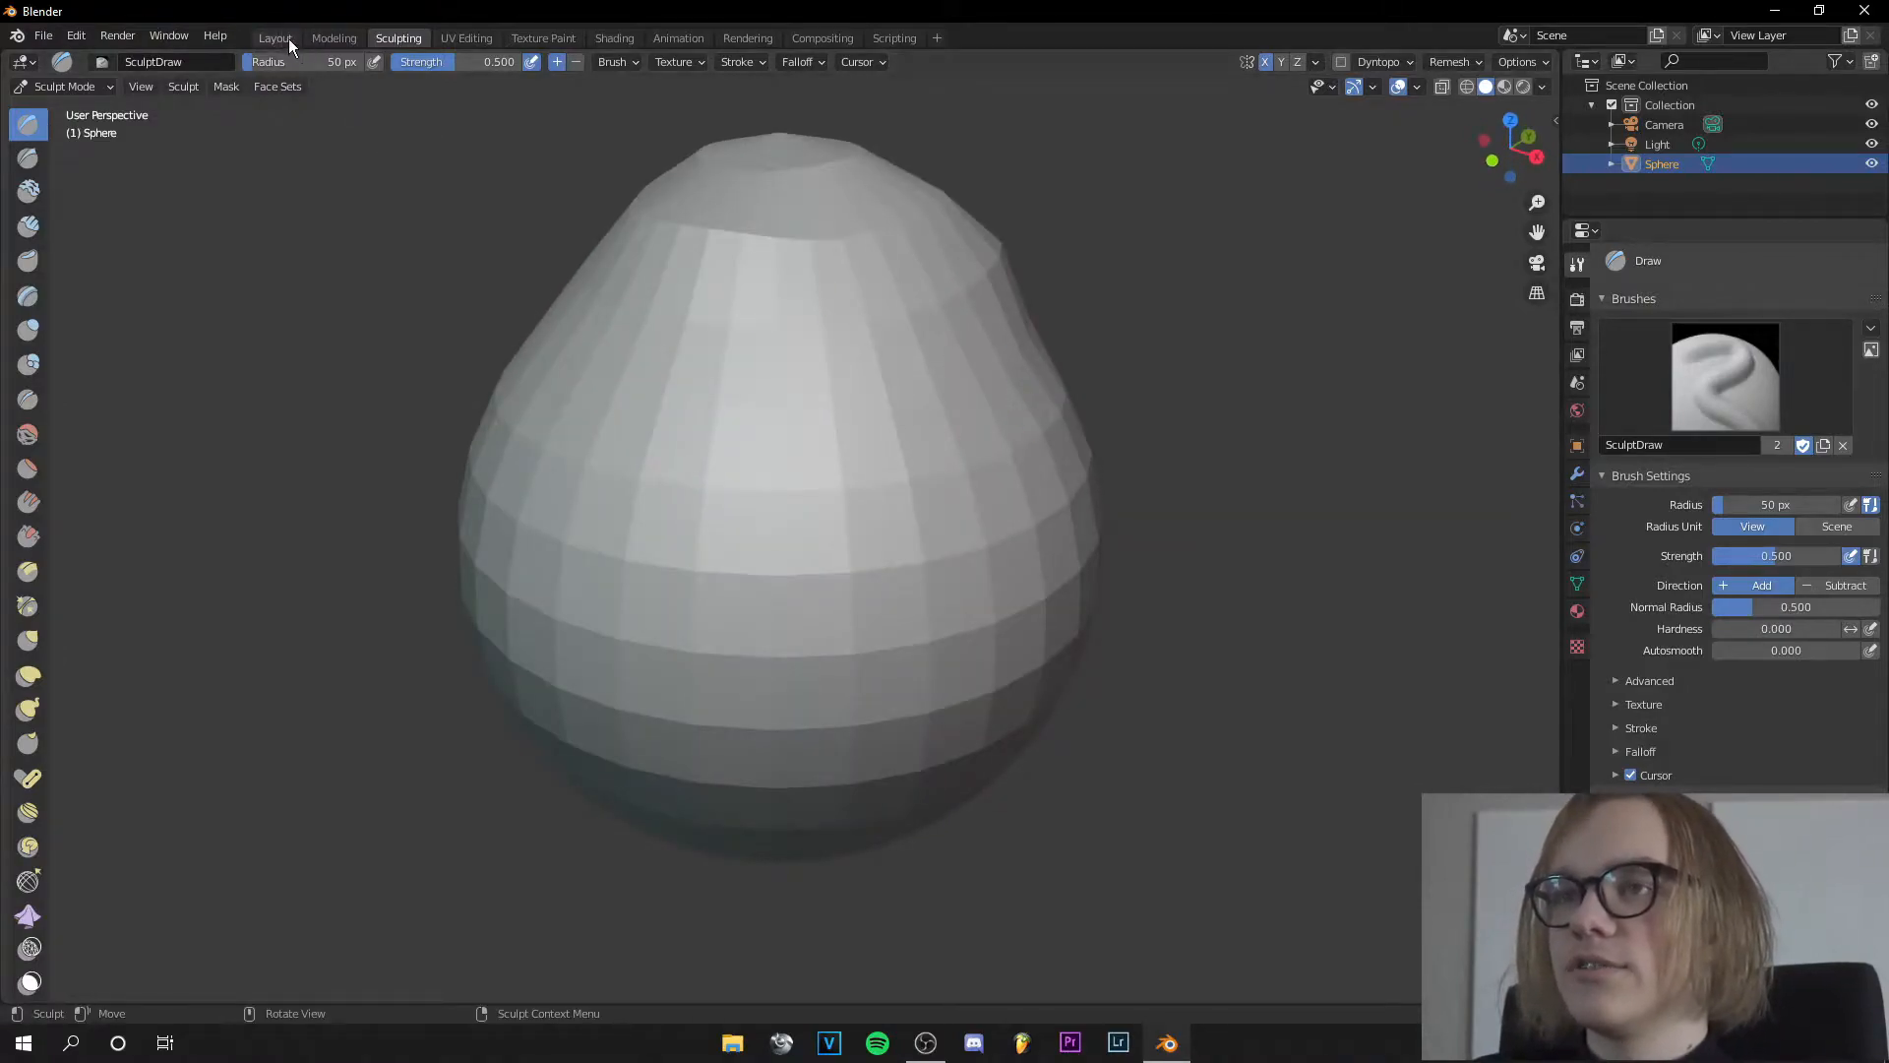
# Step: Back in Layout, add a cube in place of the sphere and bring up the Add Modifier list
pyautogui.click(275, 38)
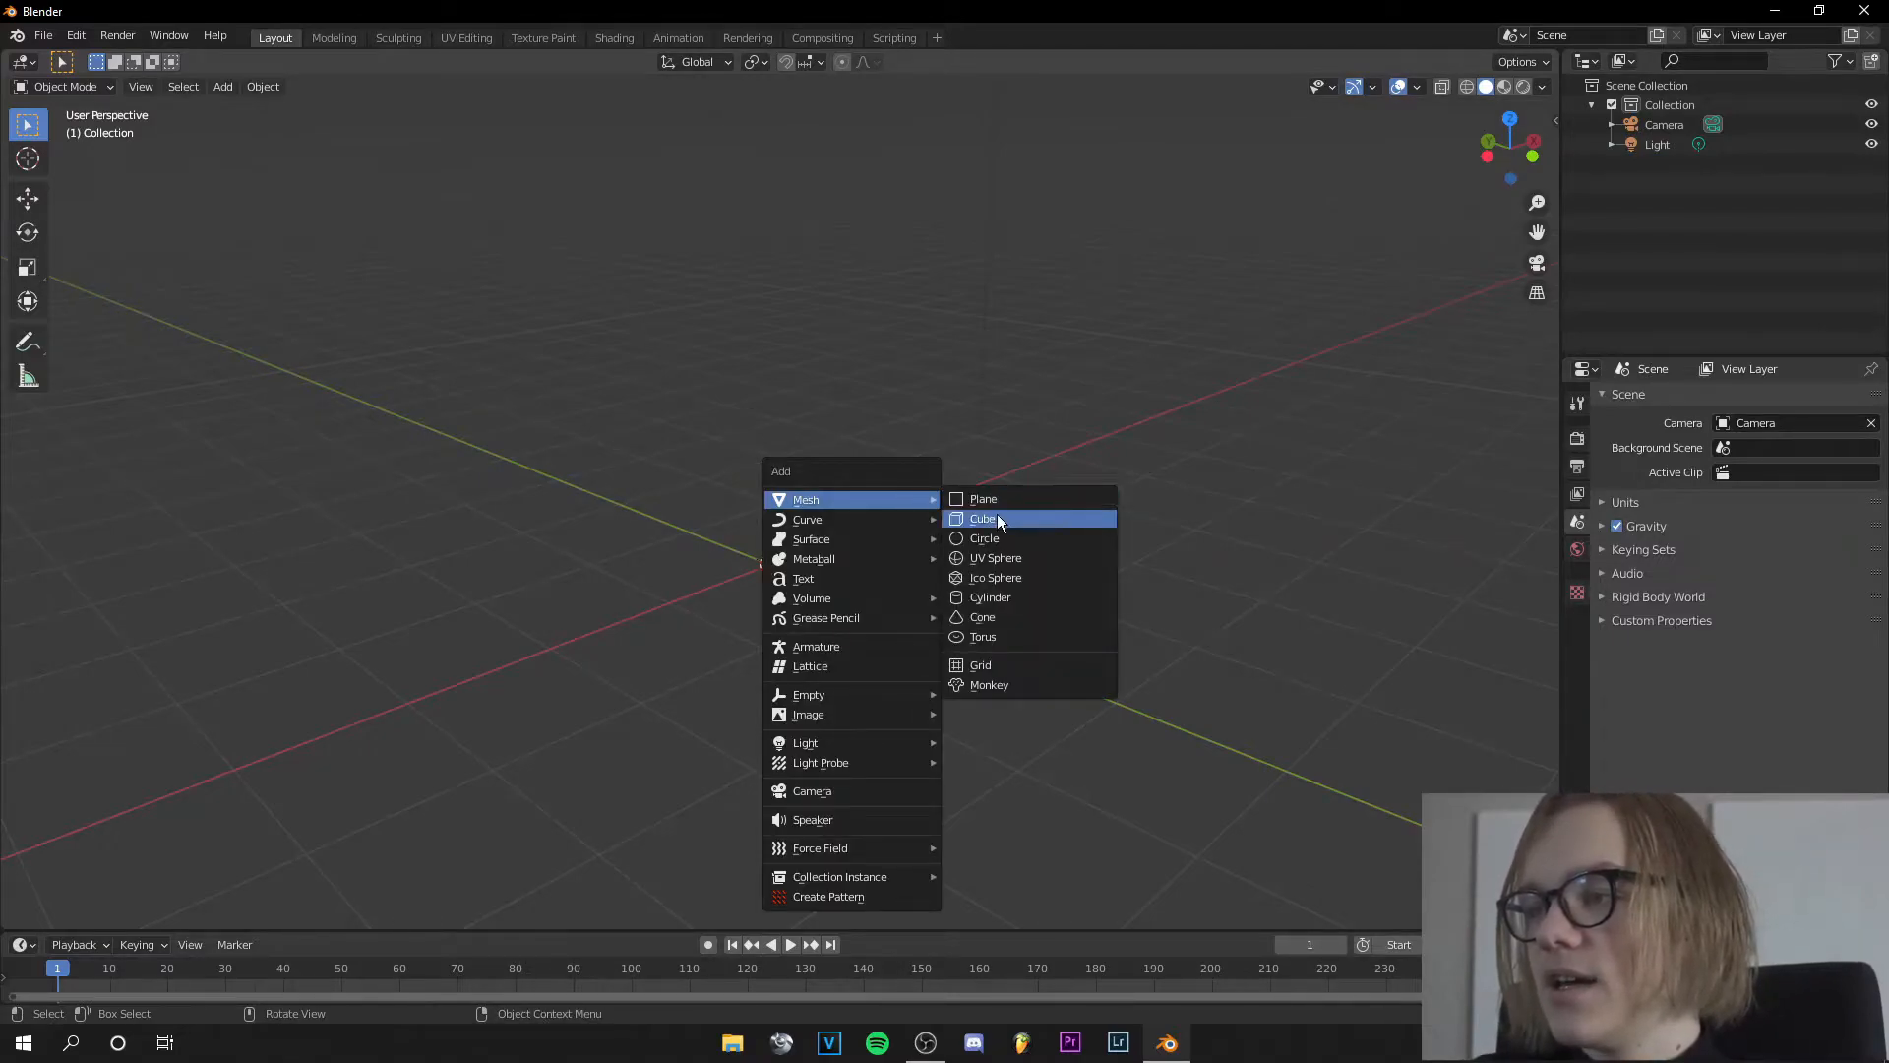
pyautogui.click(984, 517)
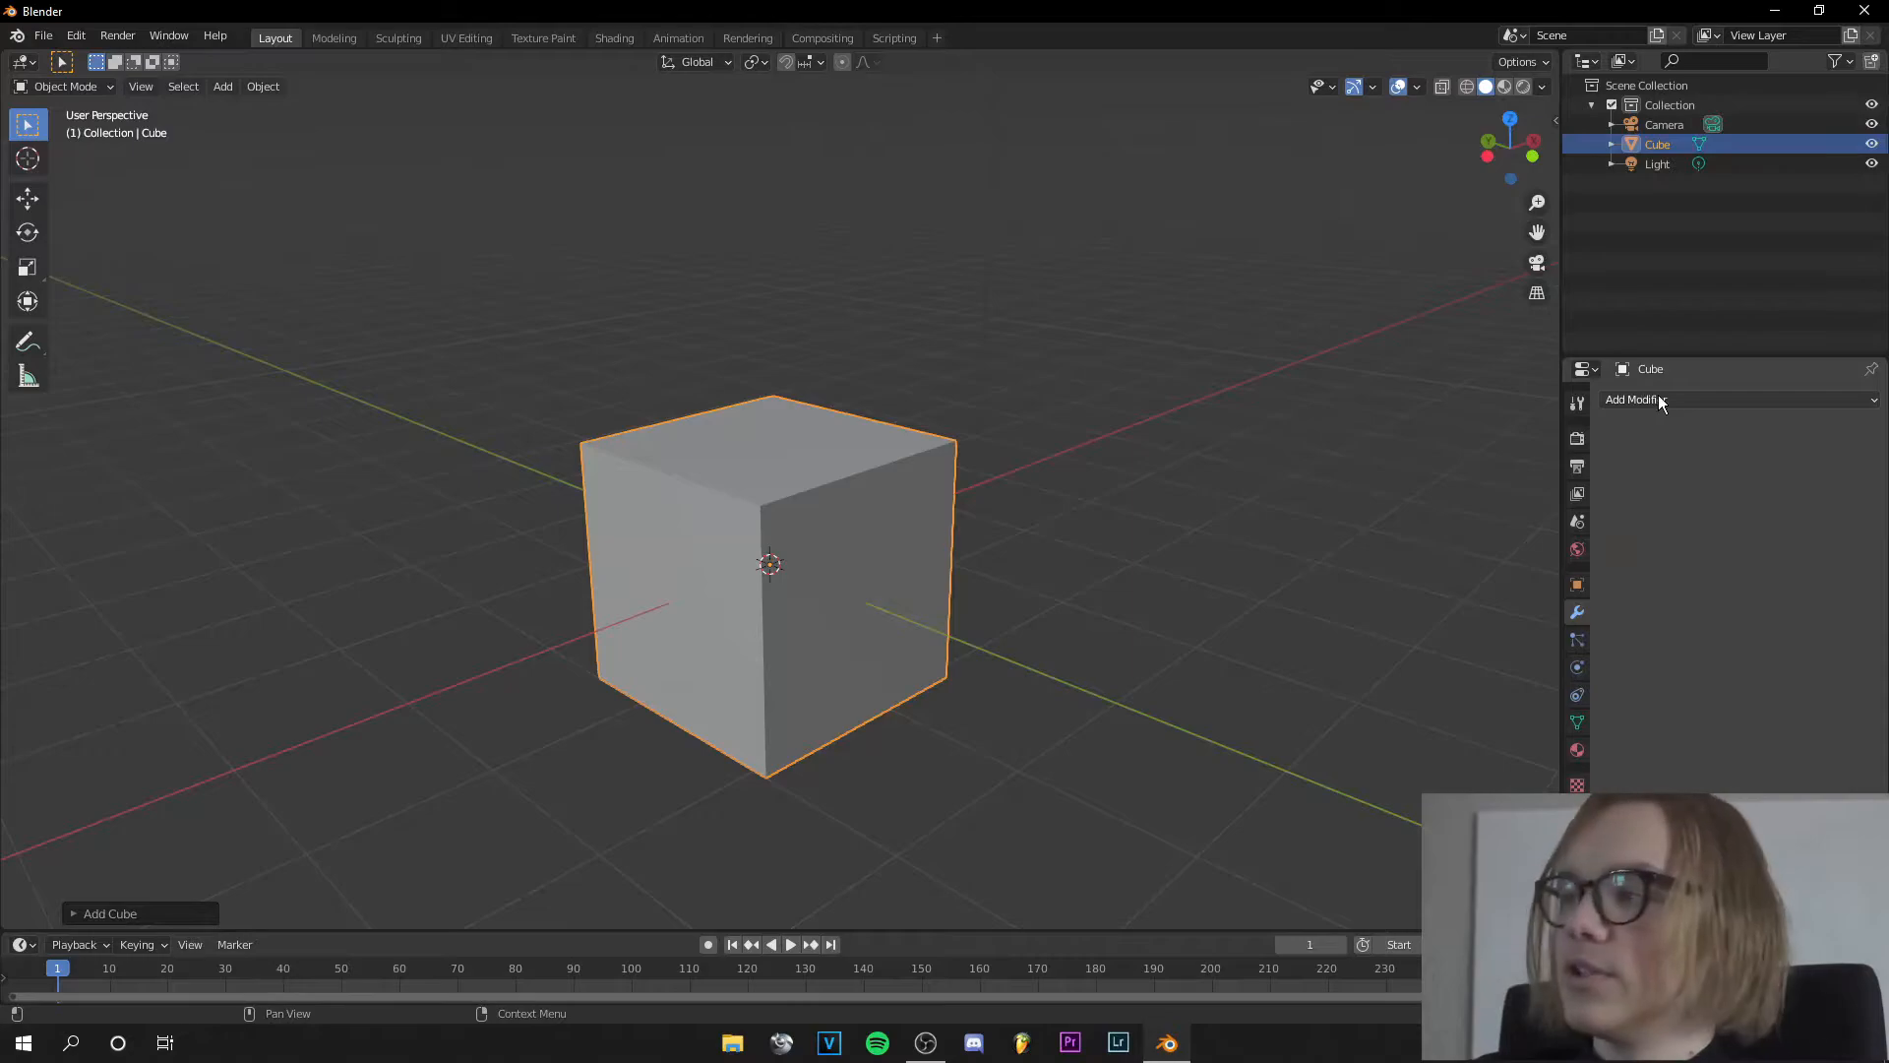
pyautogui.click(1663, 400)
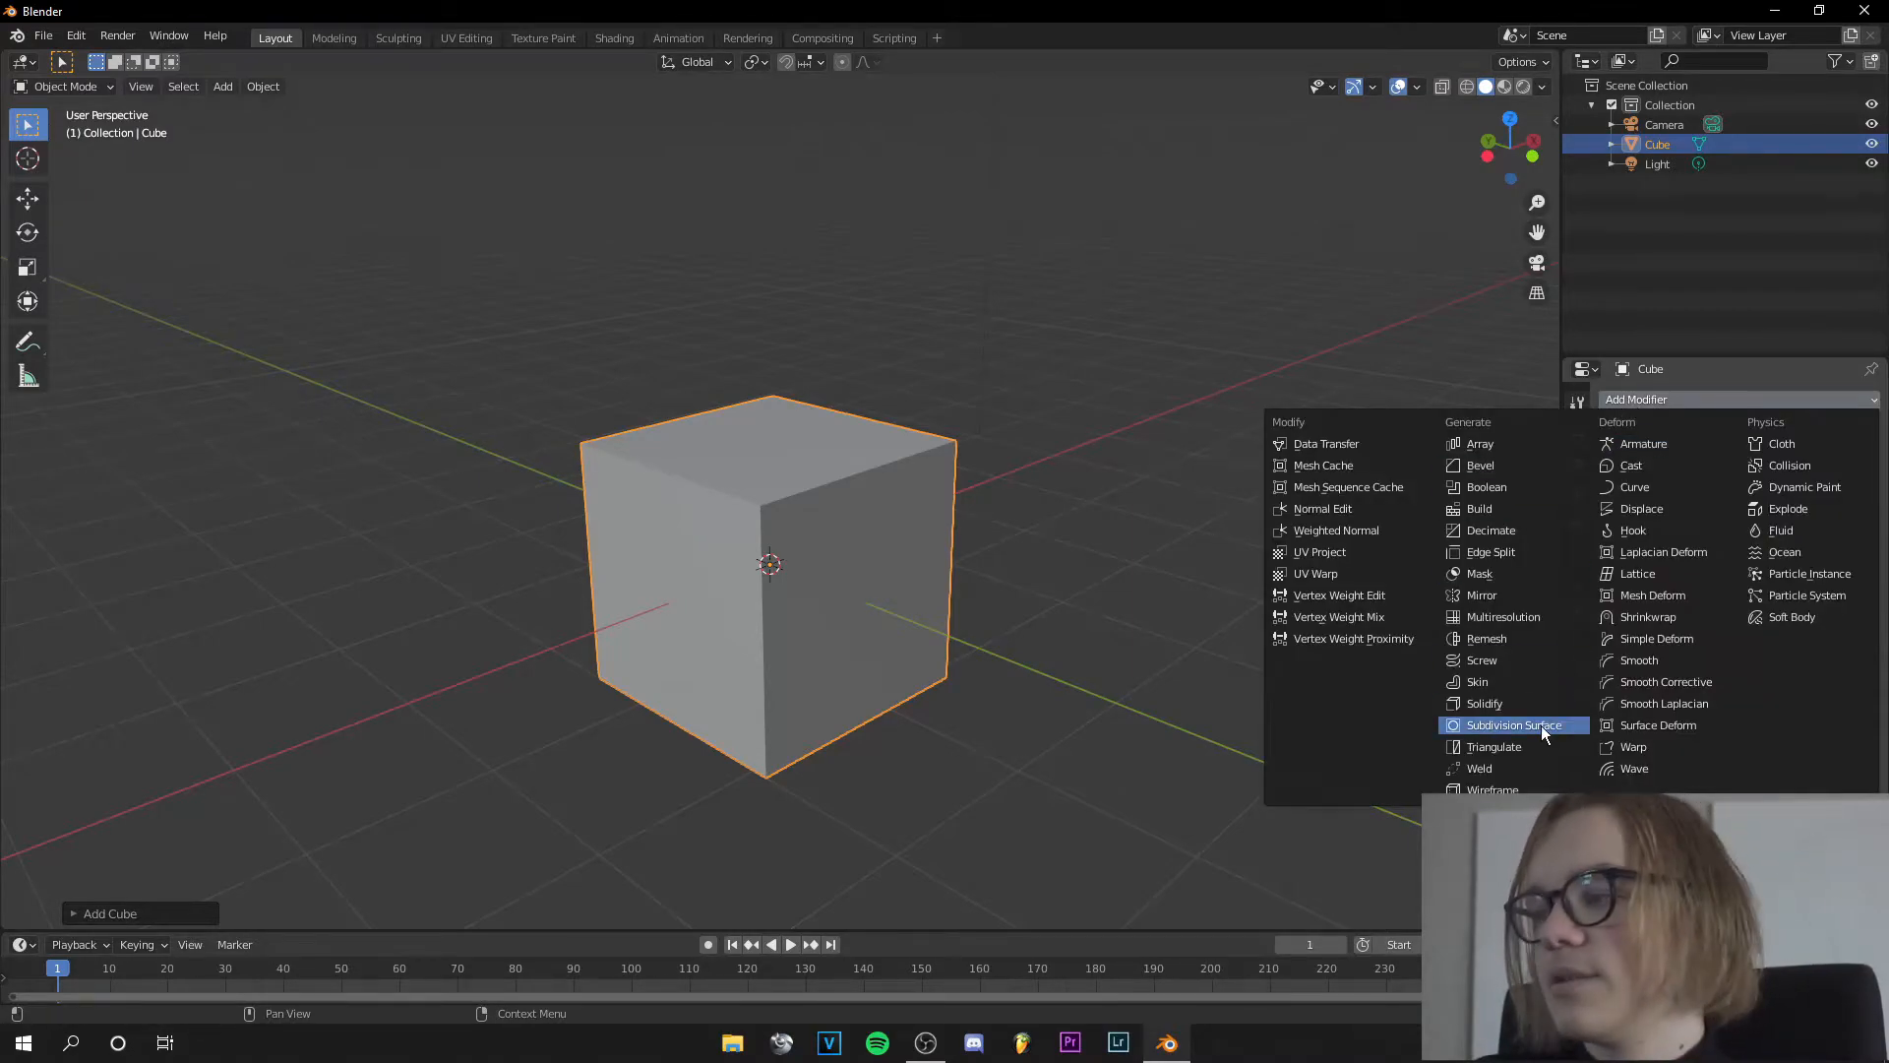
# Step: Add a Subdivision Surface modifier with viewport and render levels 6, then apply it
pyautogui.click(1514, 724)
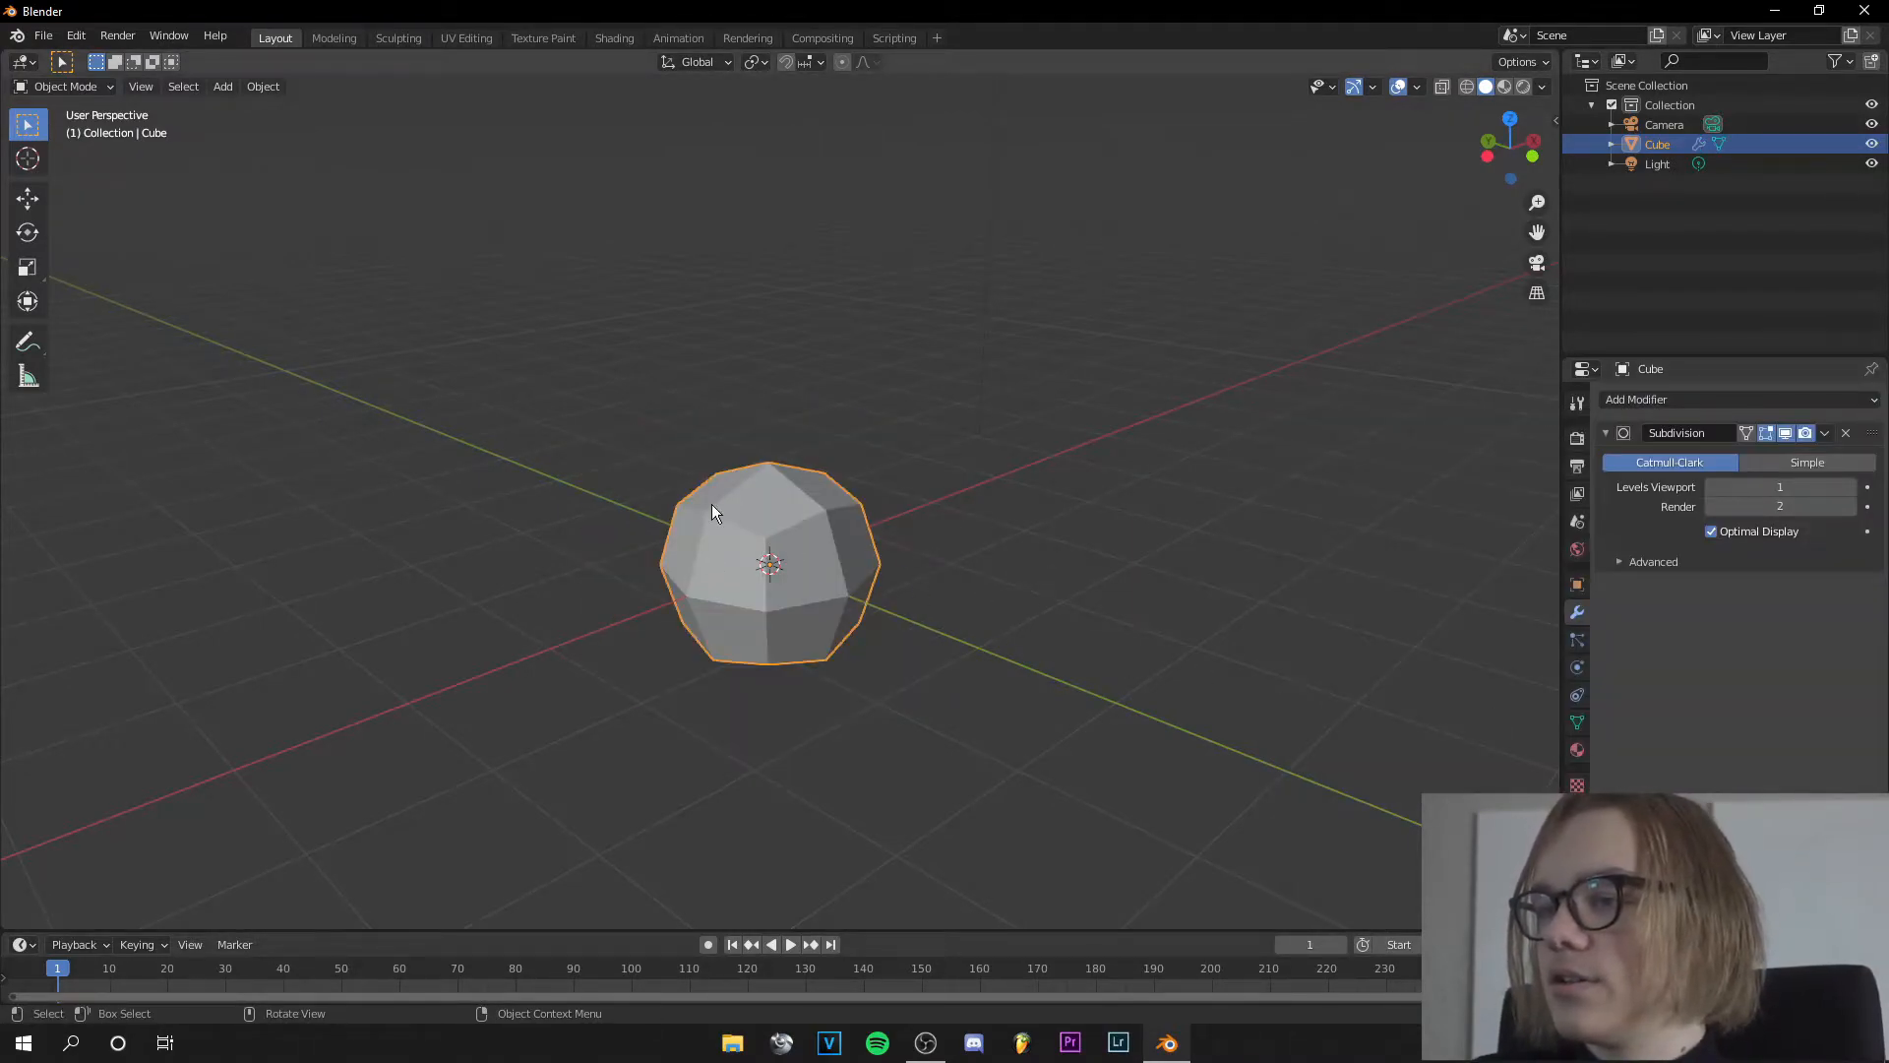
pyautogui.moveTo(1779, 486)
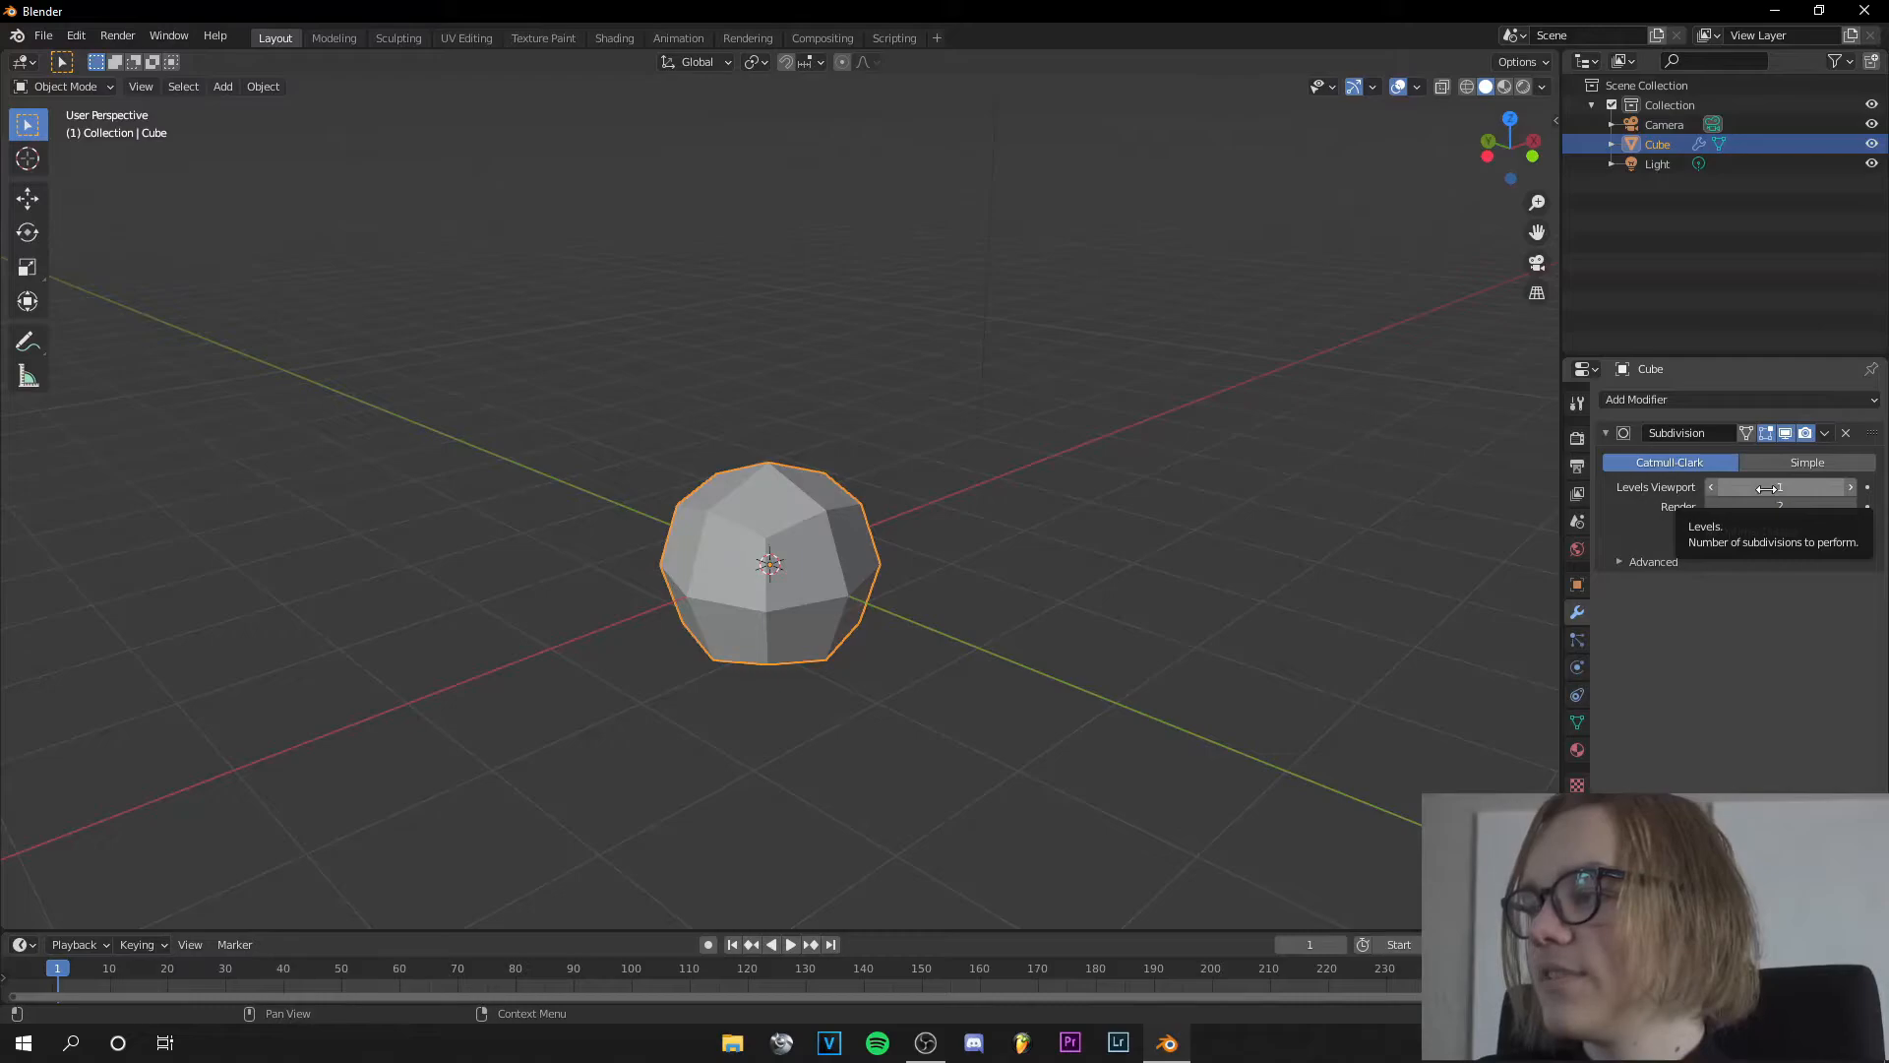
pyautogui.click(1849, 486)
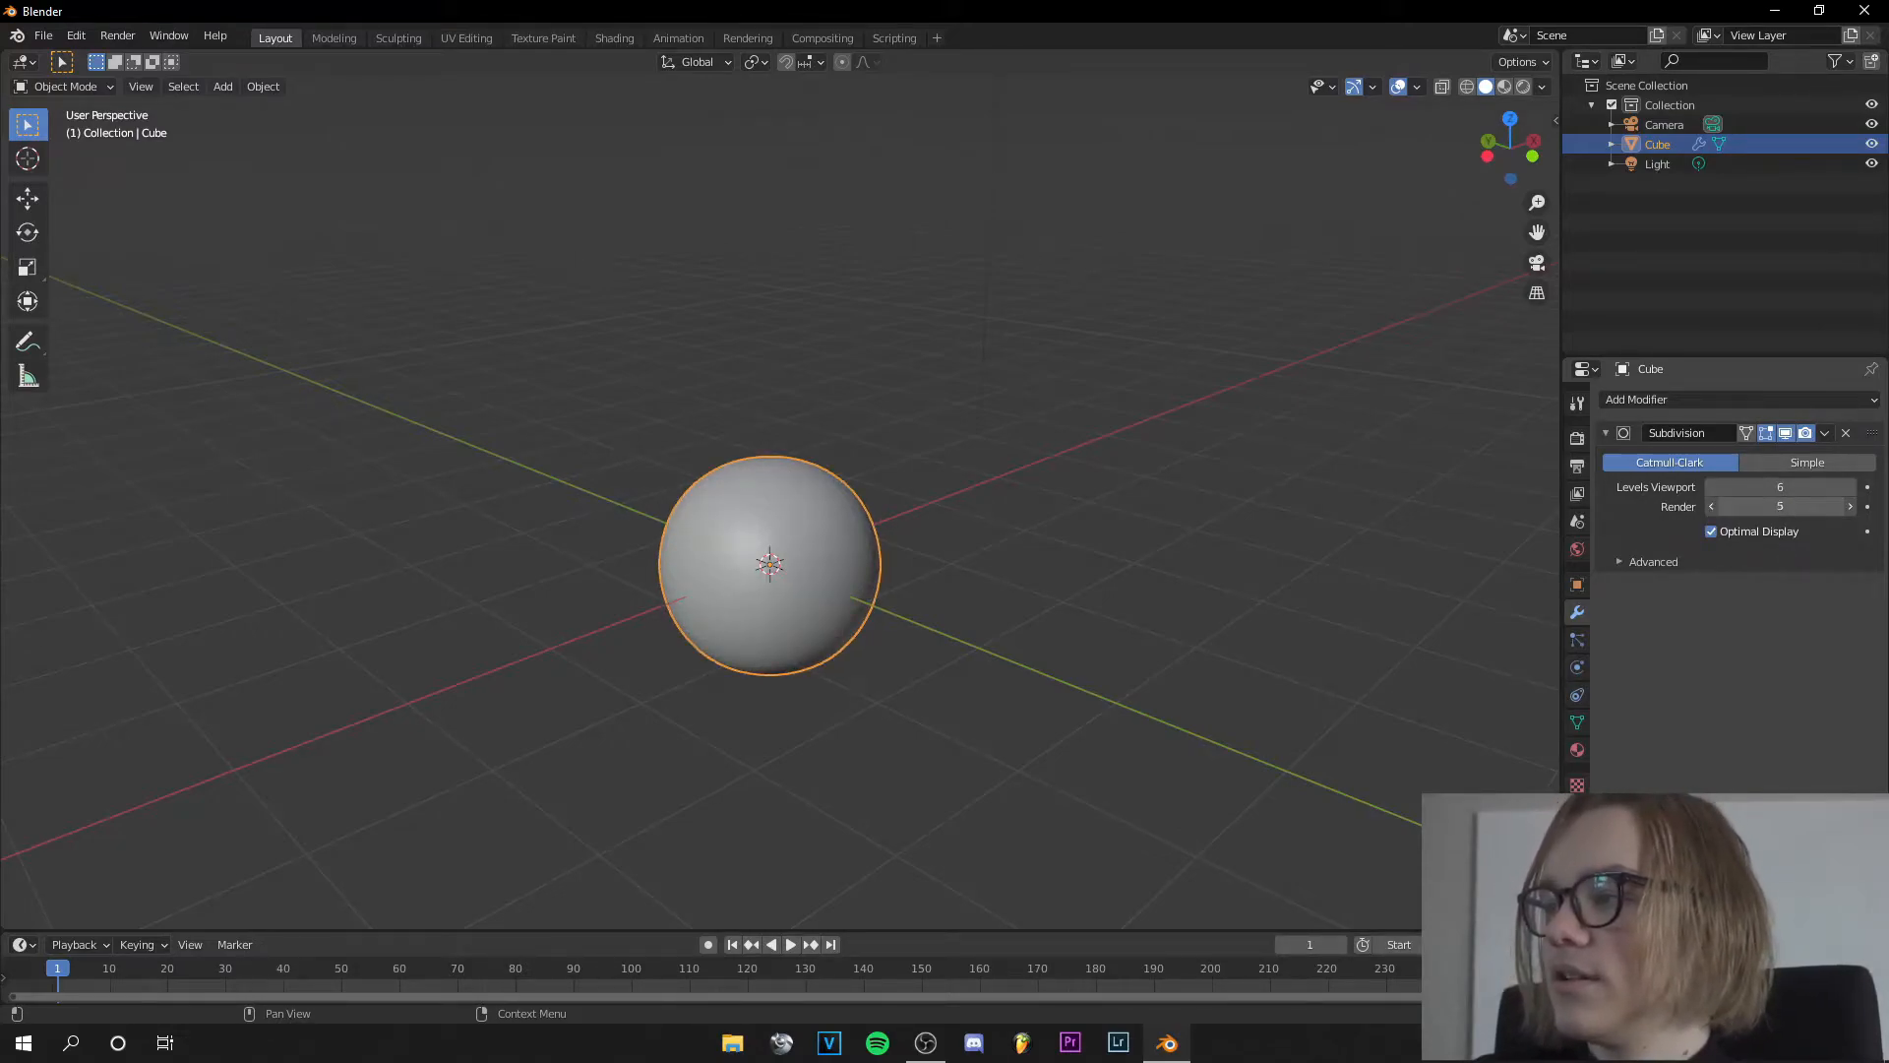
pyautogui.click(1849, 506)
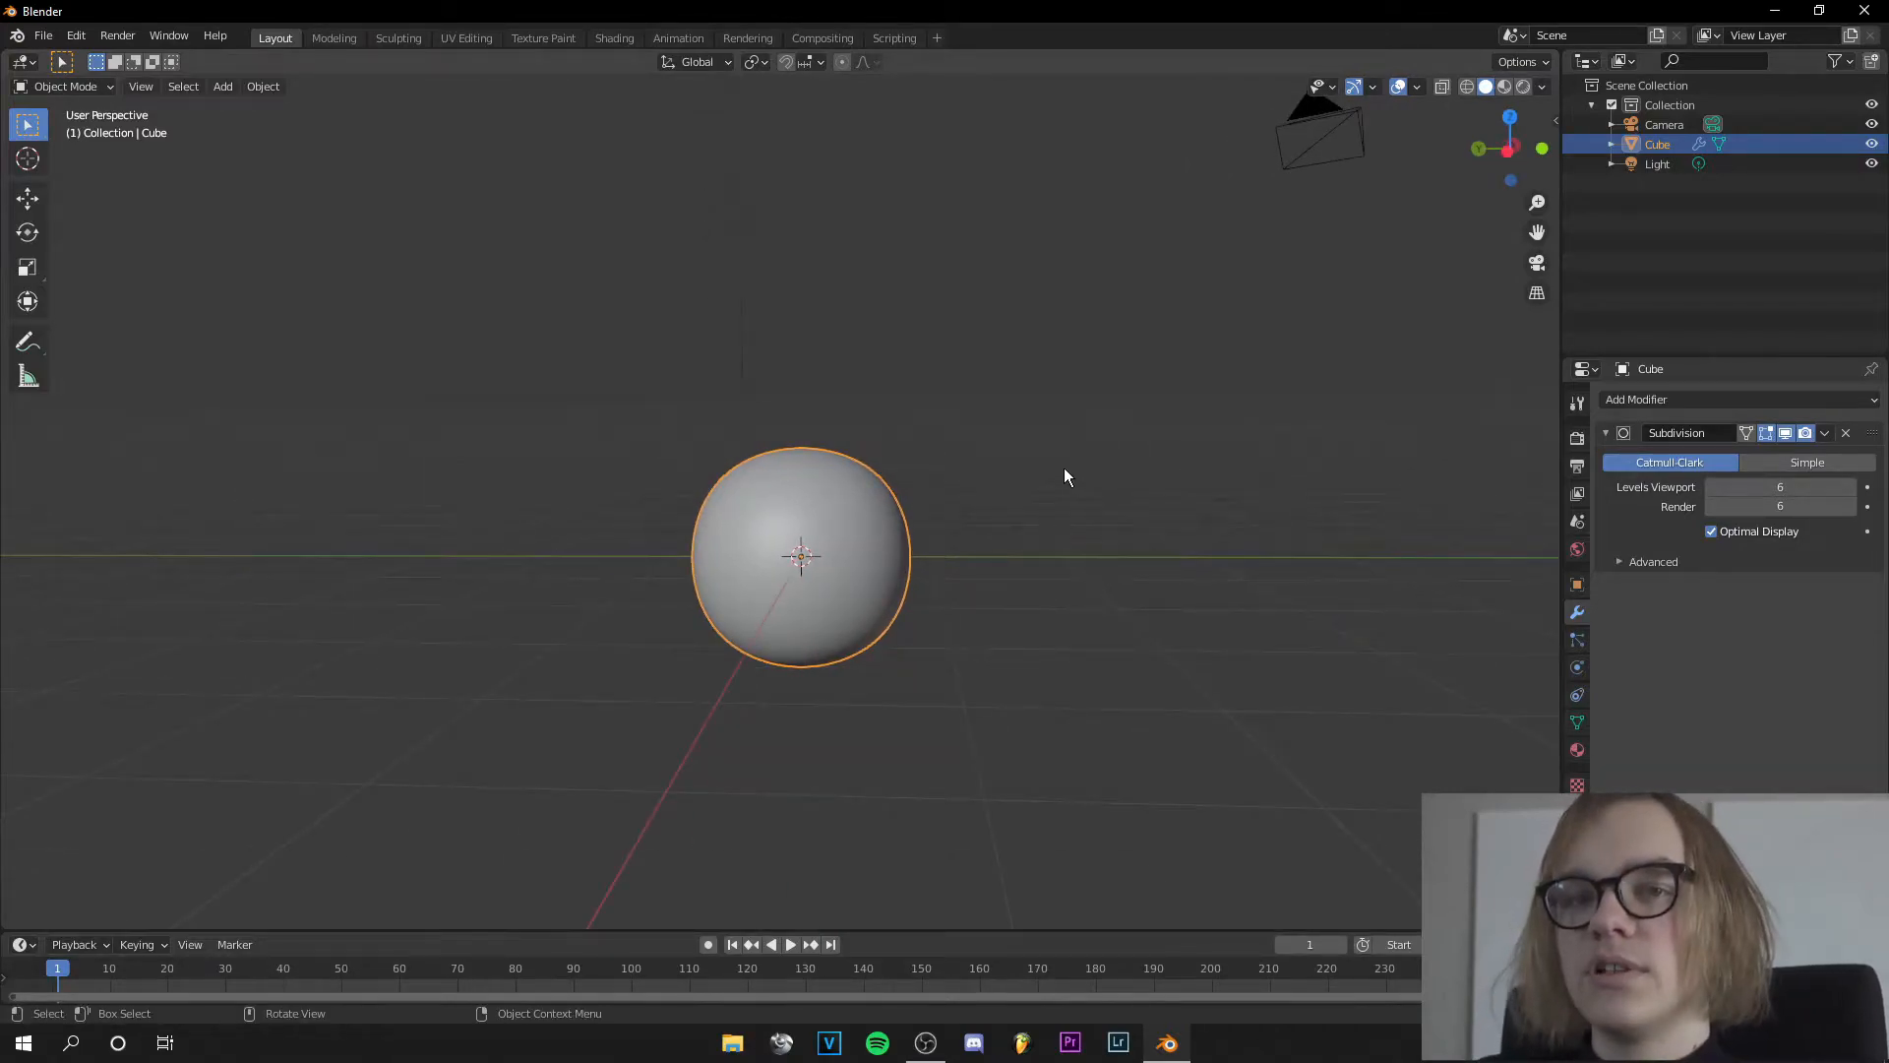
pyautogui.moveTo(1023, 449)
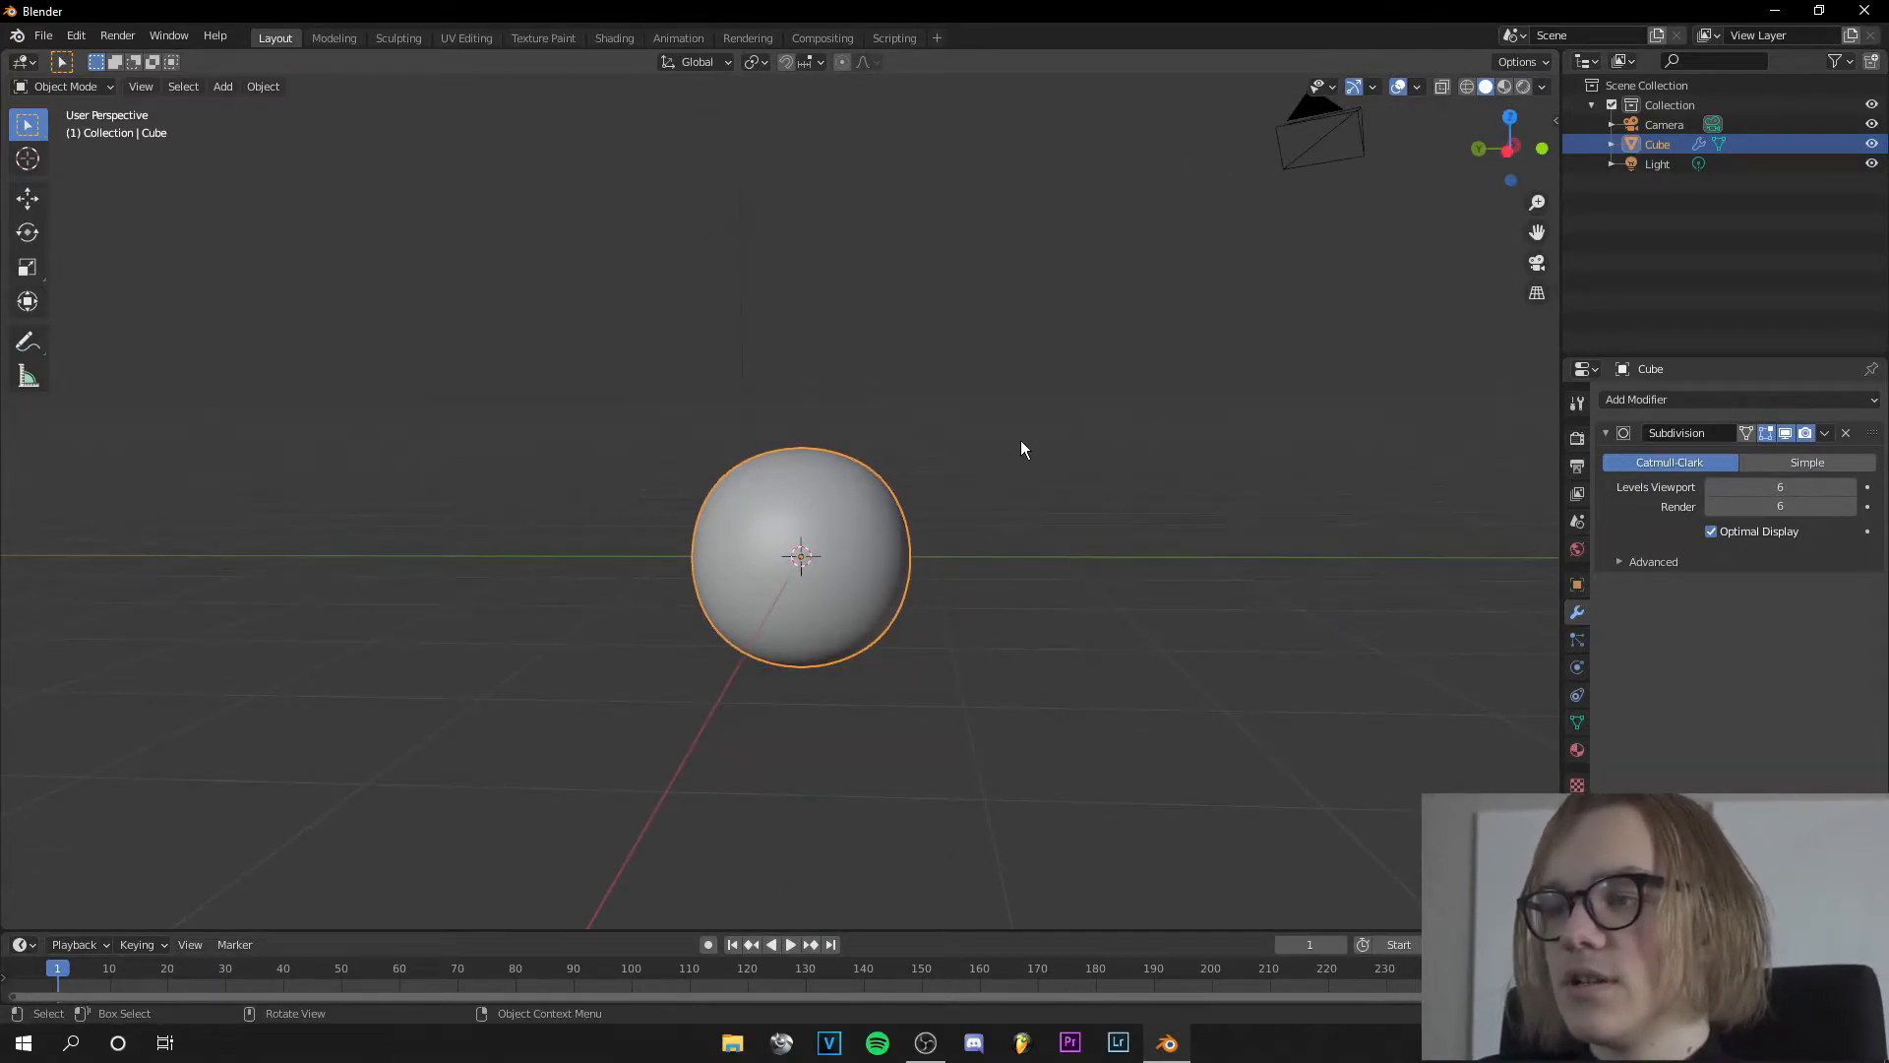
pyautogui.click(1824, 433)
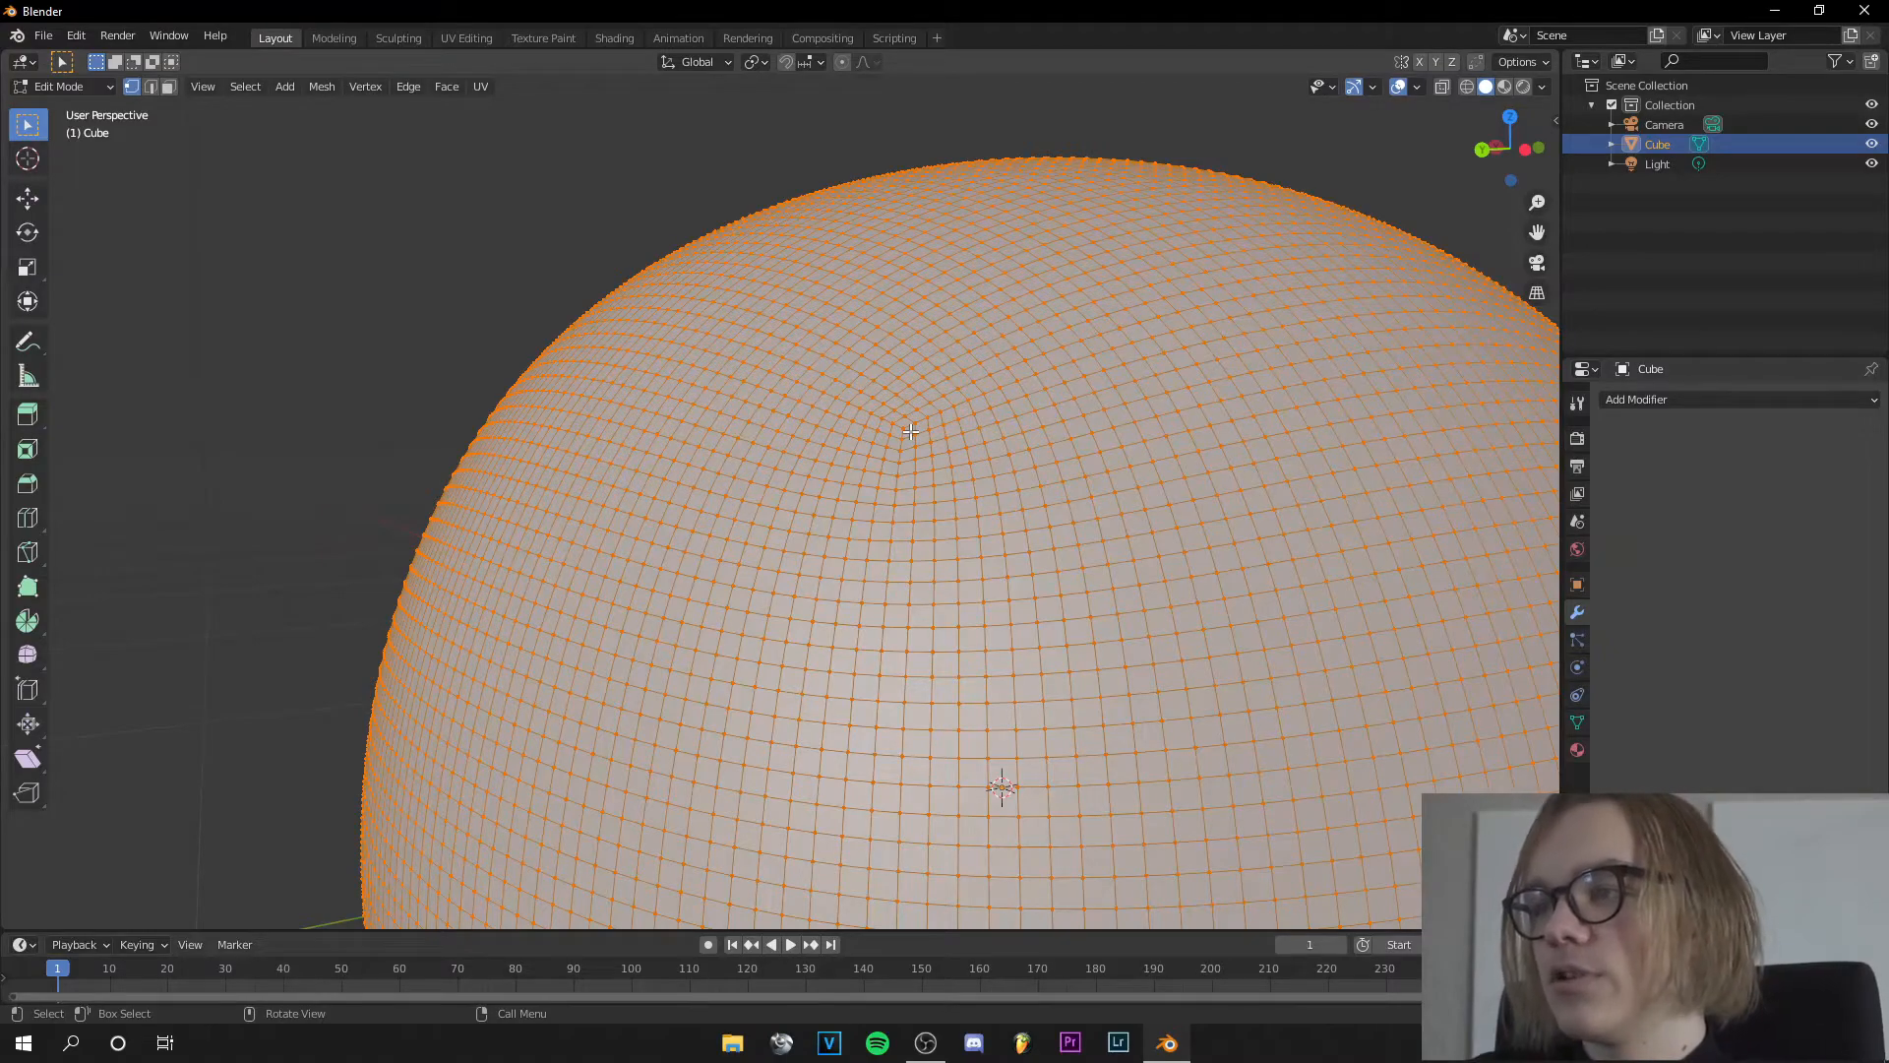
# Step: Leave Edit Mode and sculpt wavy lumps on the subdivided cube in the Sculpting workspace
pyautogui.press('Tab')
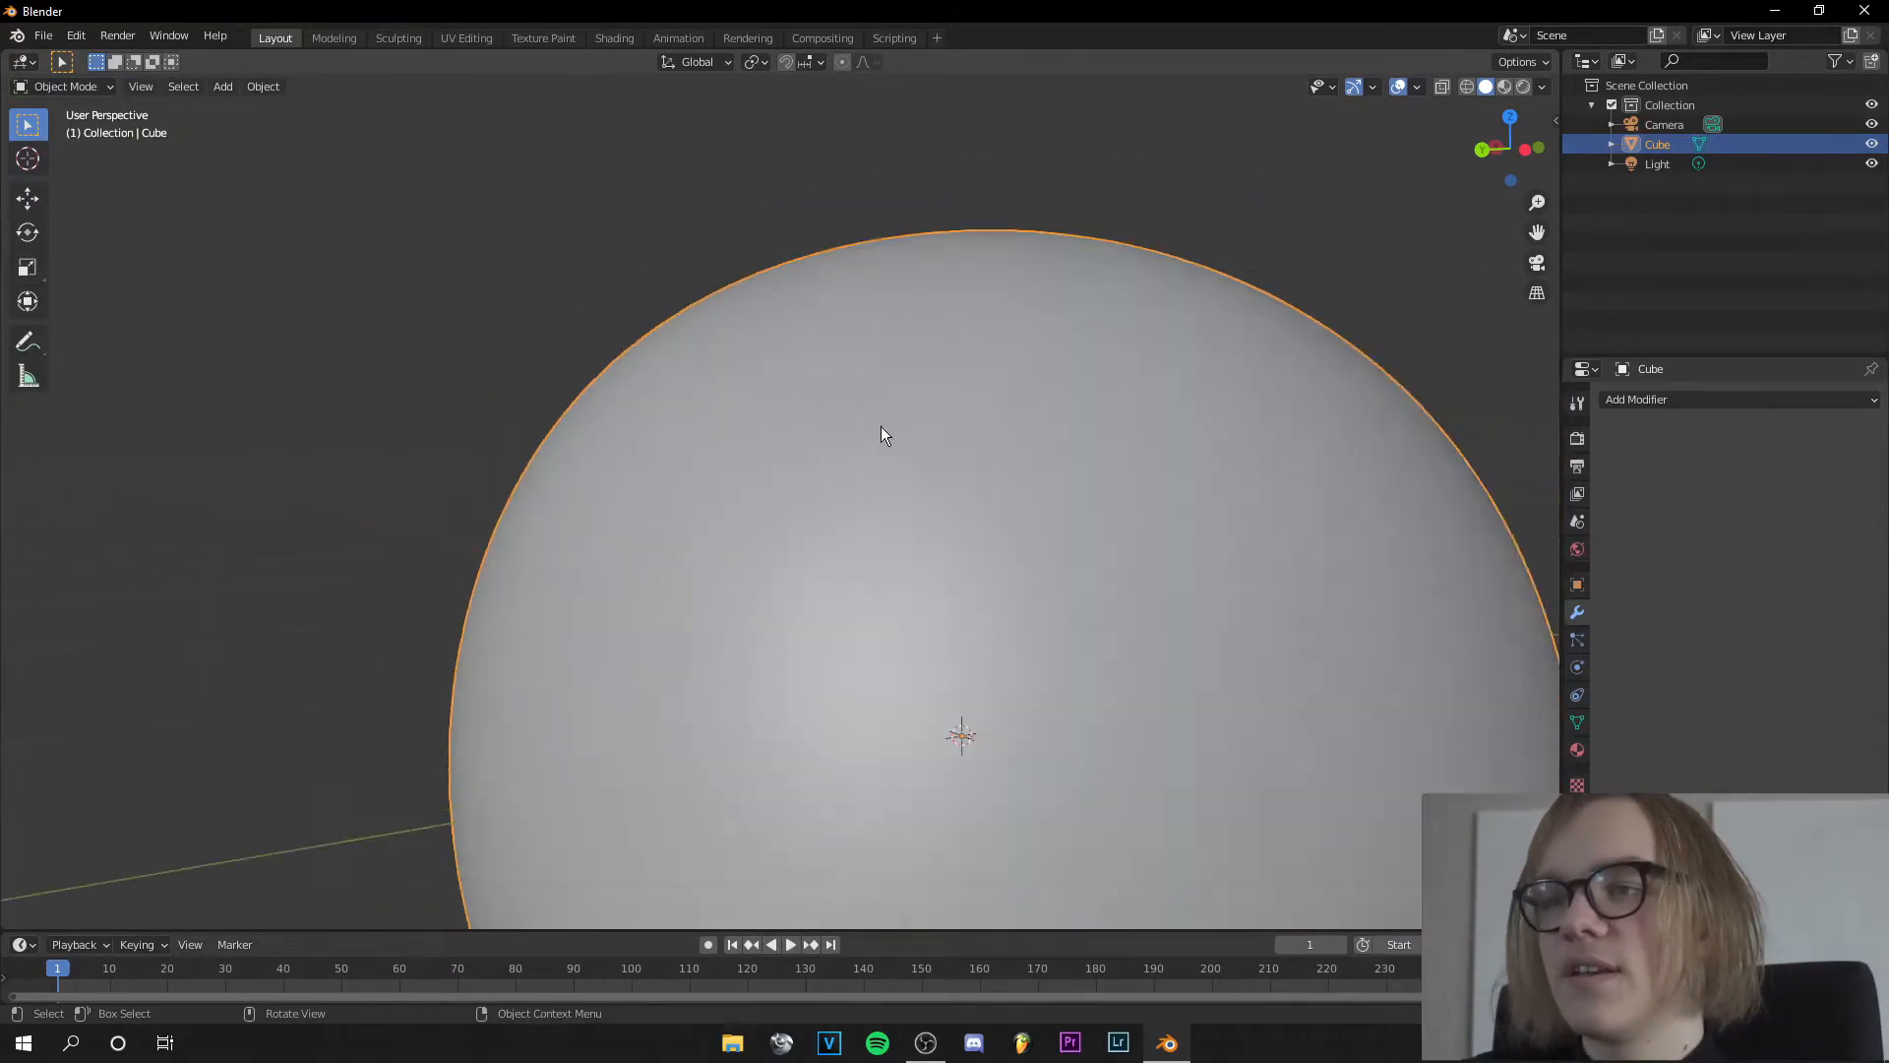
pyautogui.click(397, 37)
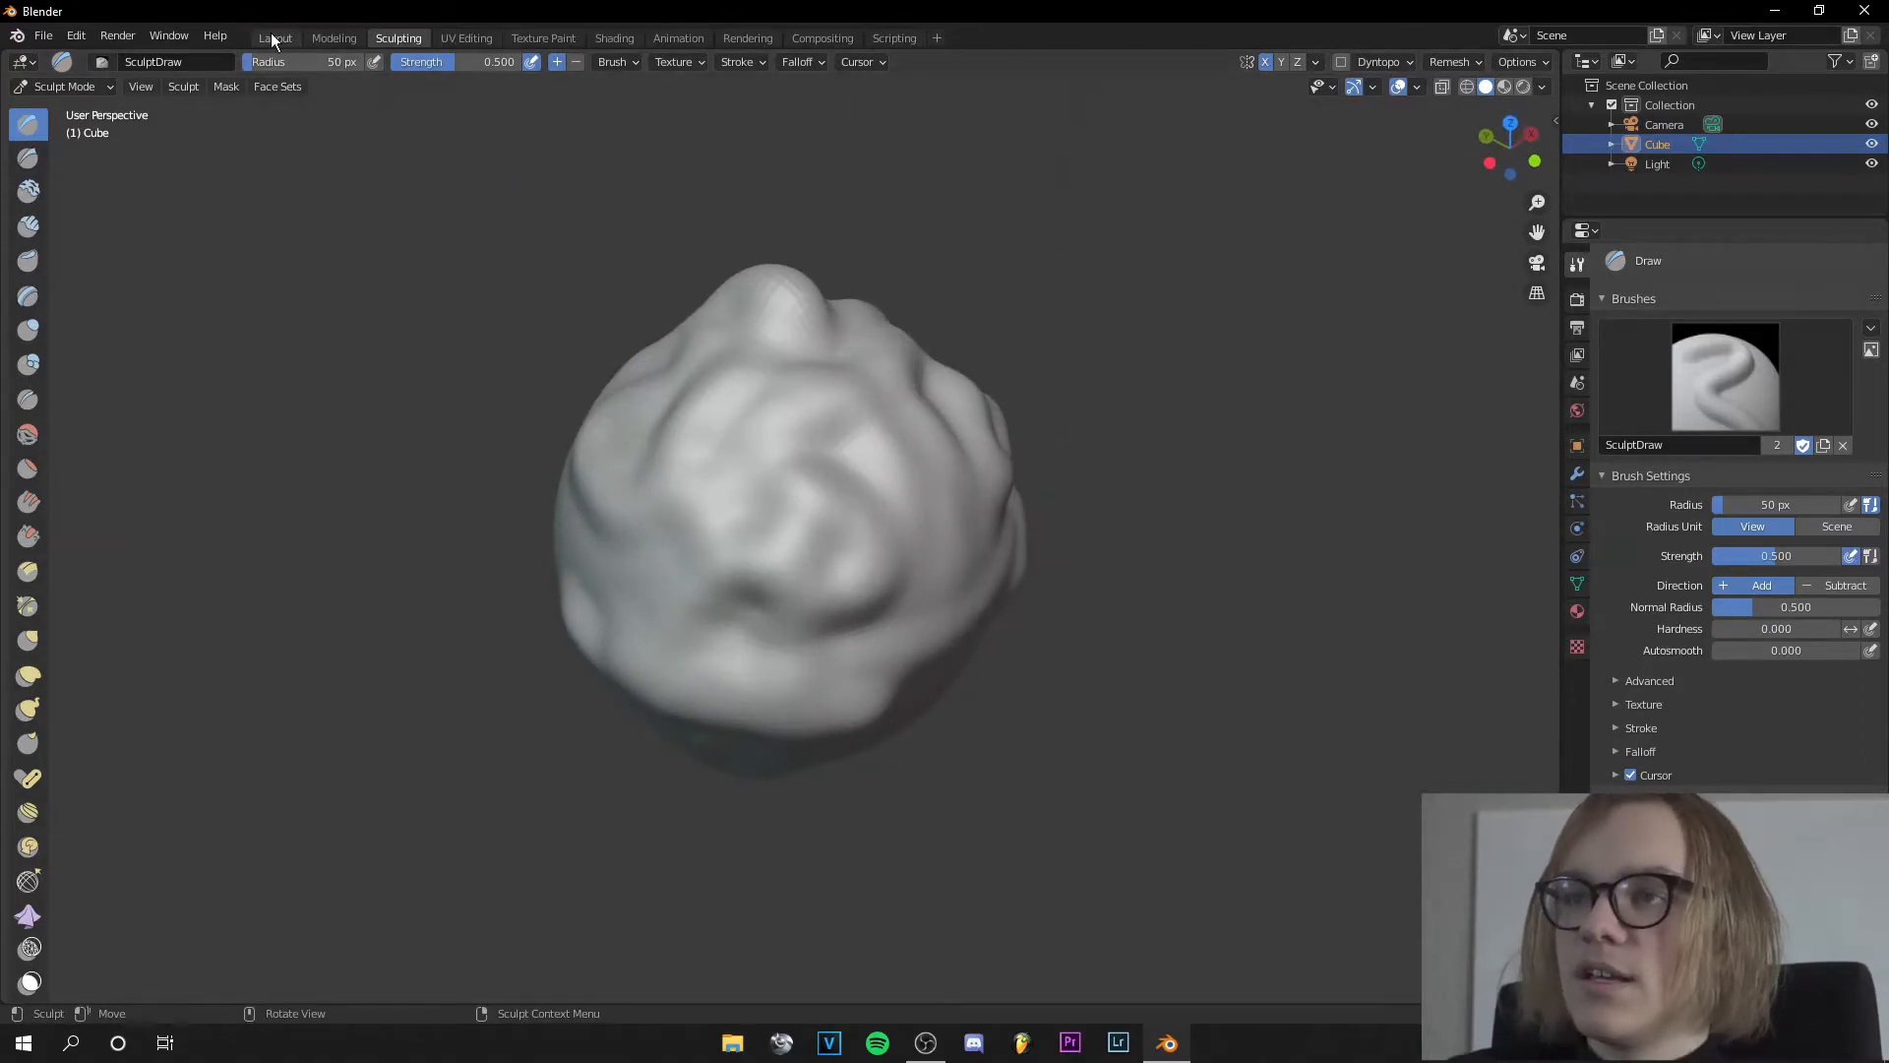
# Step: Back in Layout, add an Ico Sphere and raise its Subdivisions for a smooth surface
pyautogui.click(275, 38)
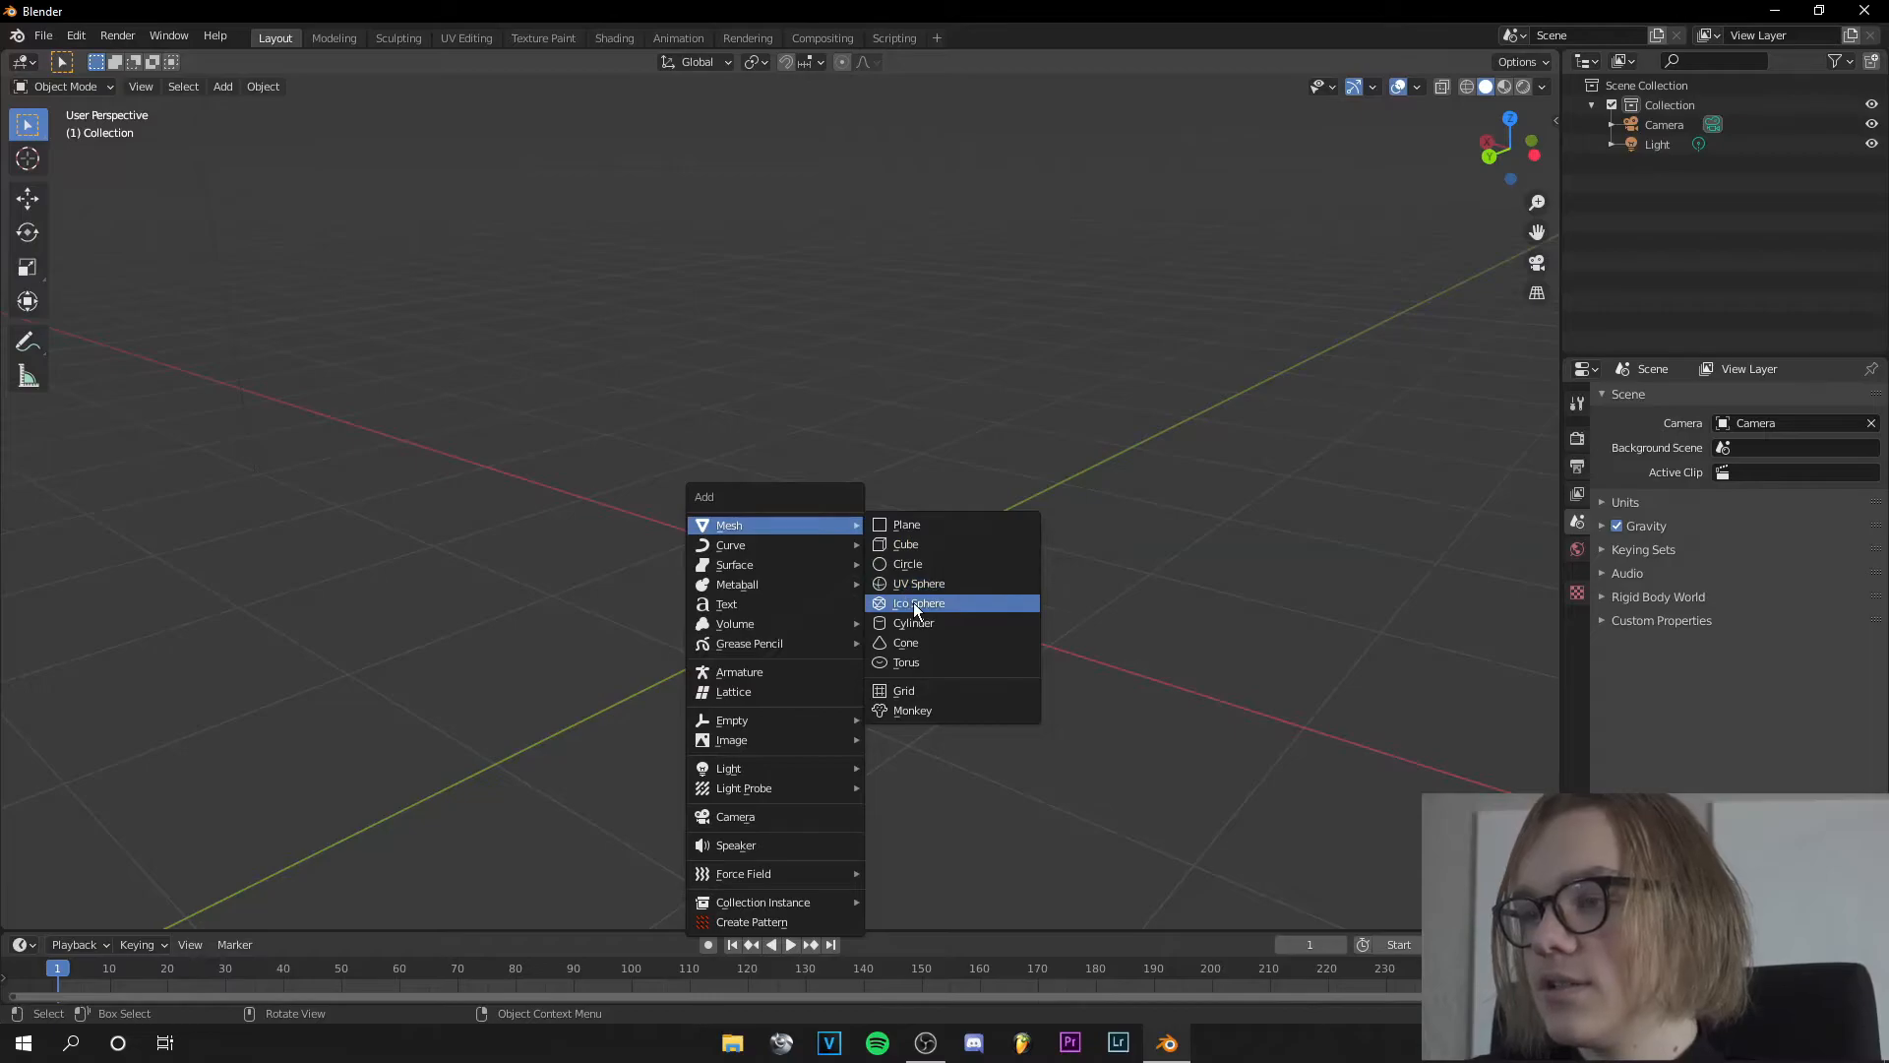
pyautogui.click(919, 602)
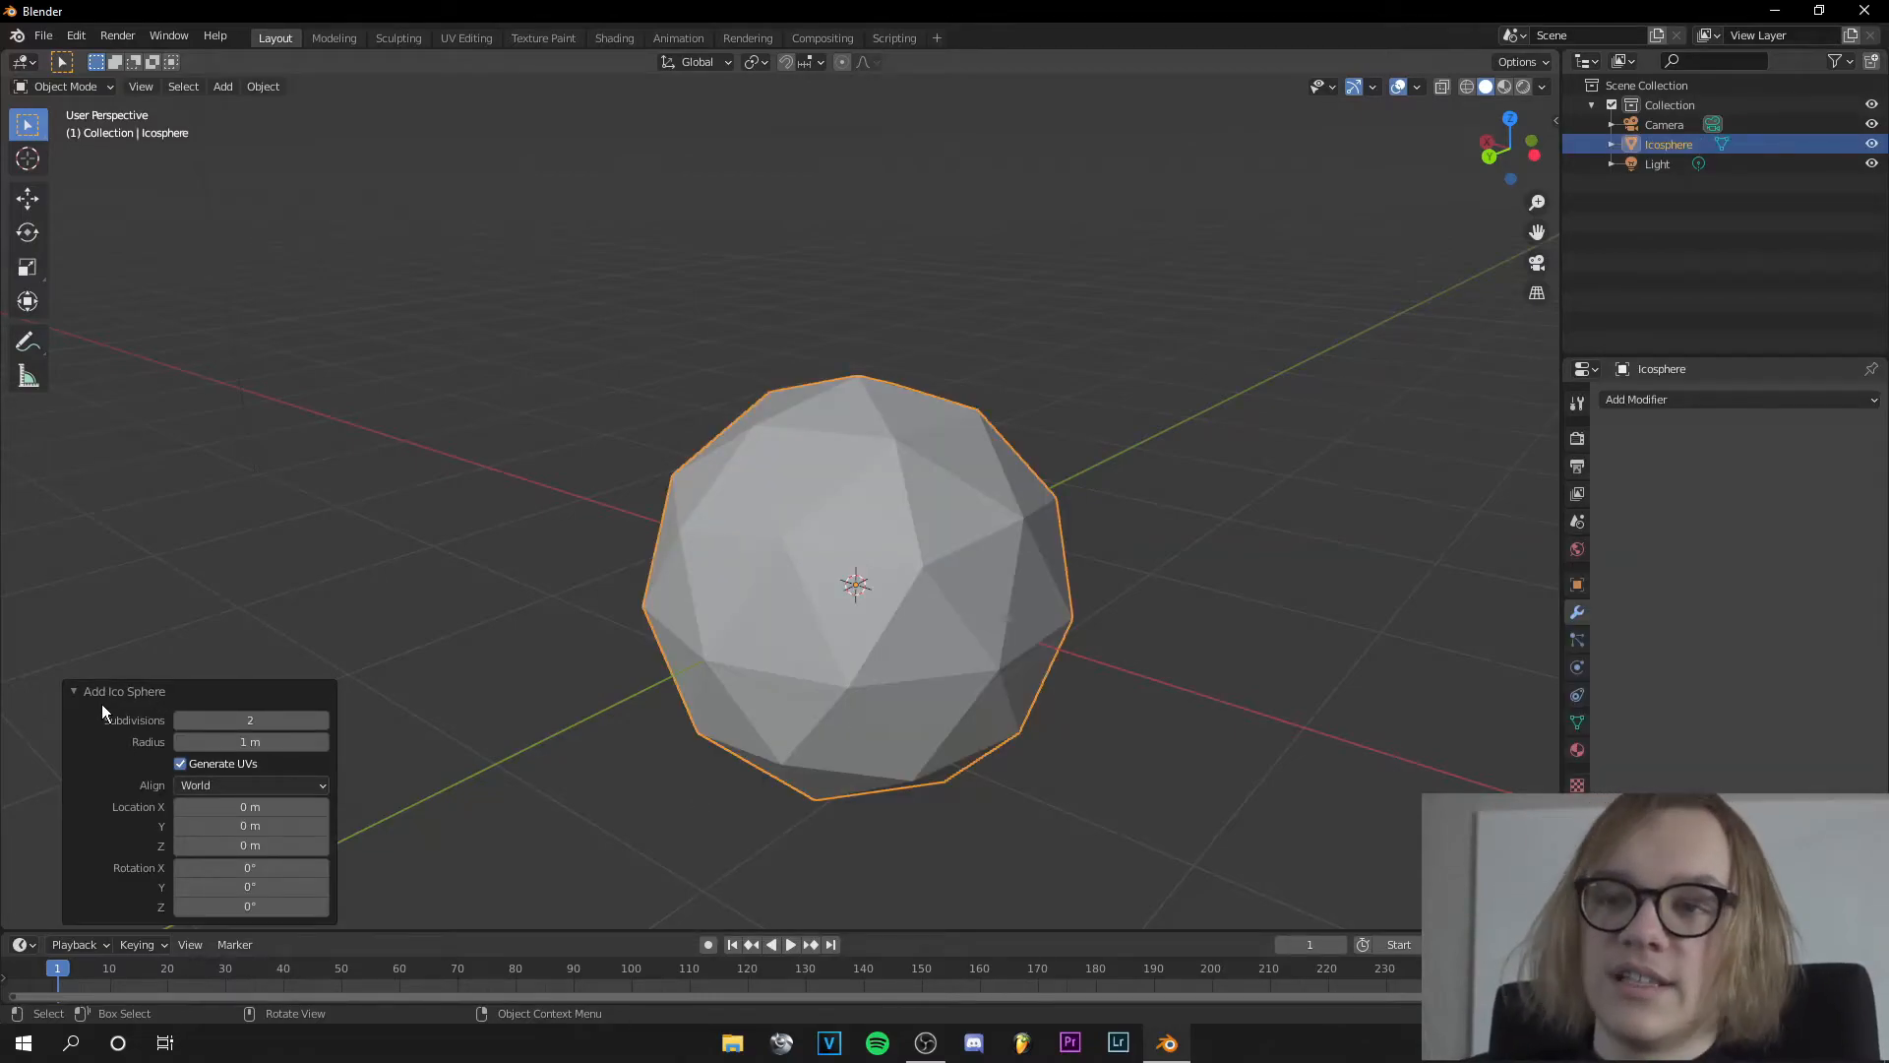
pyautogui.click(250, 720)
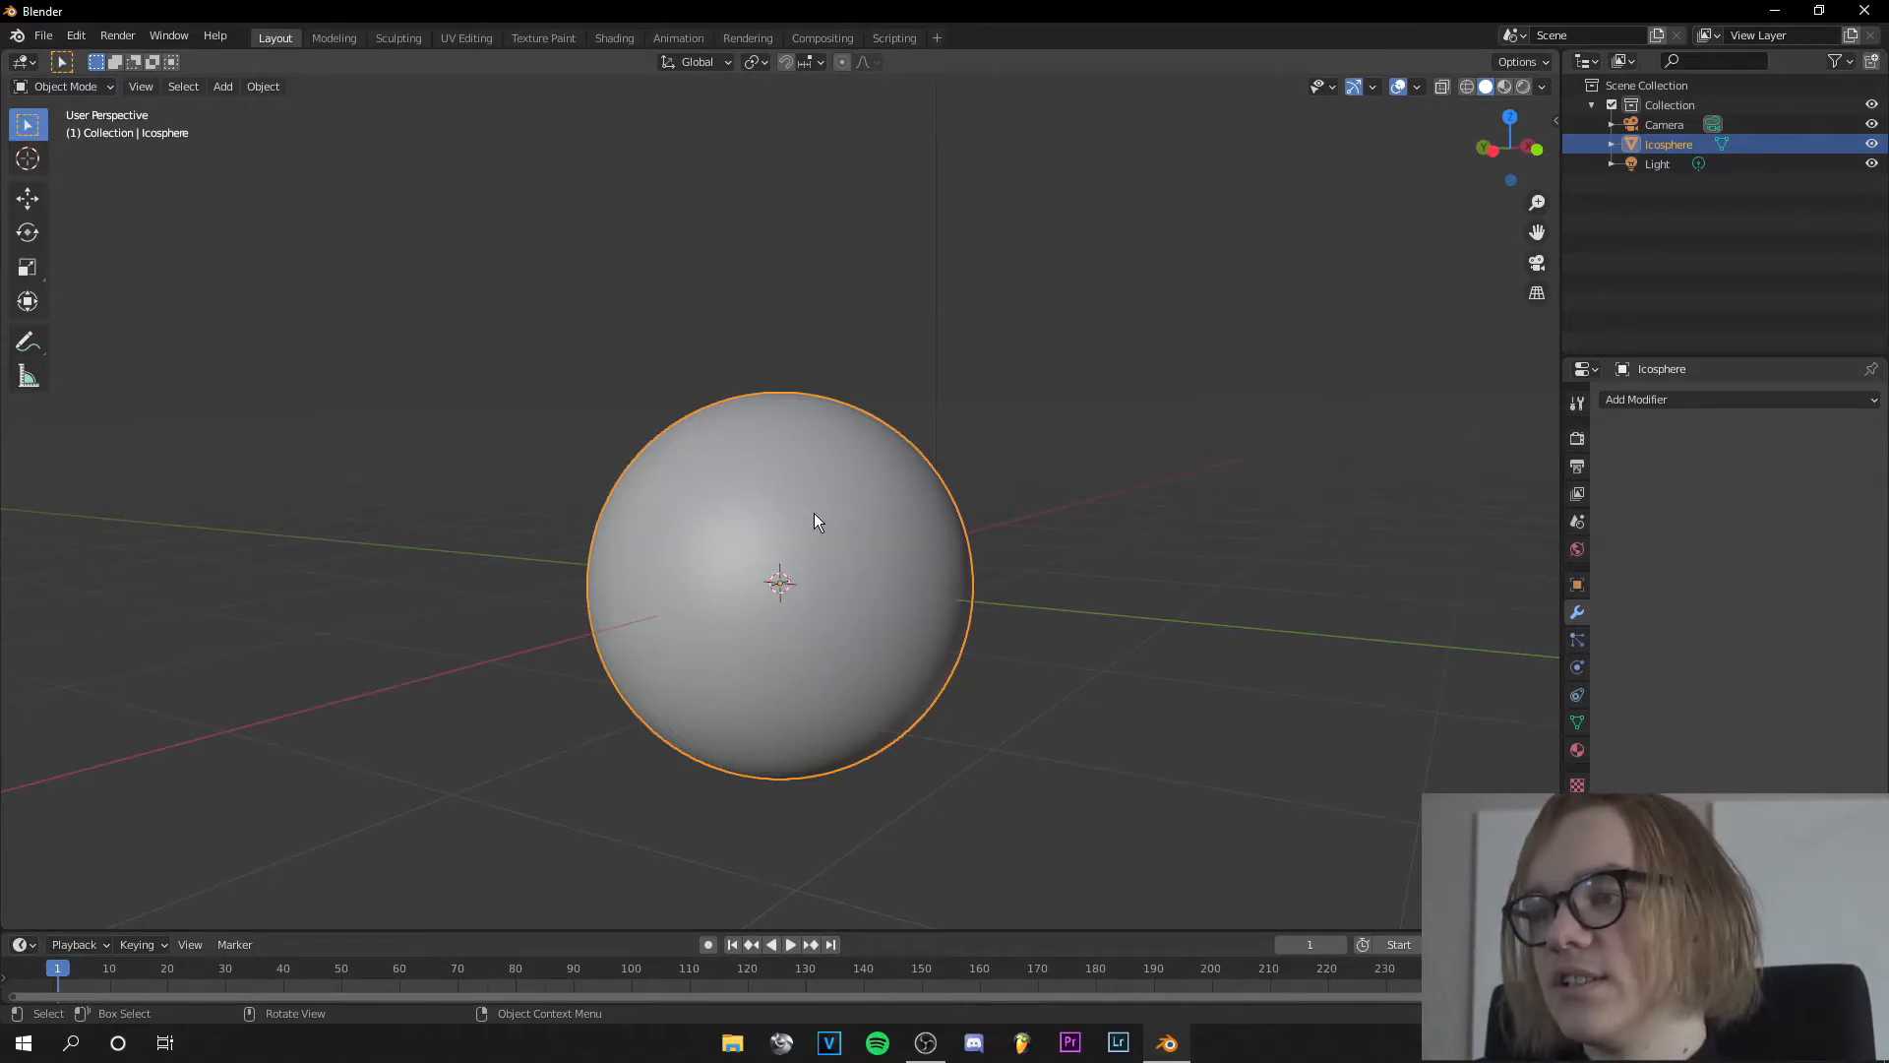
# Step: Inspect the icosphere's triangle mesh, then sculpt swirling dents on it with the Draw brush
pyautogui.press('Tab')
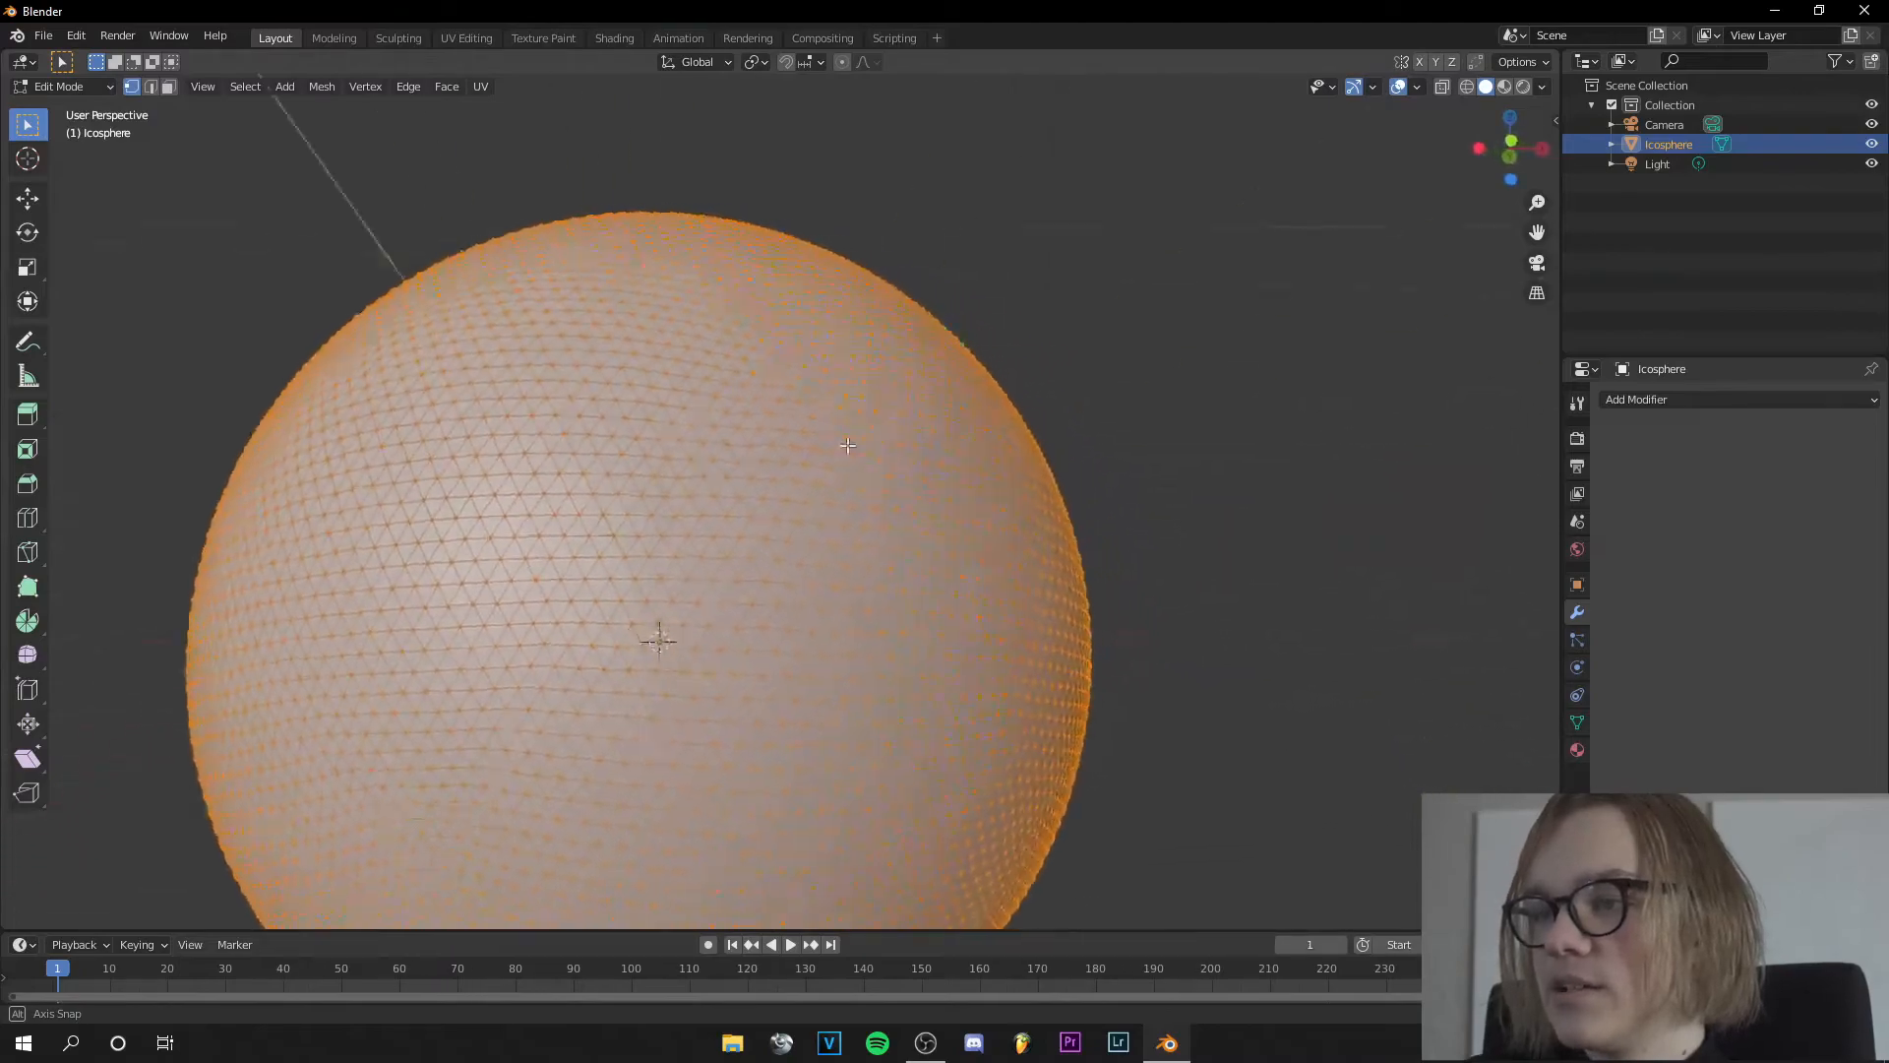
pyautogui.press('Tab')
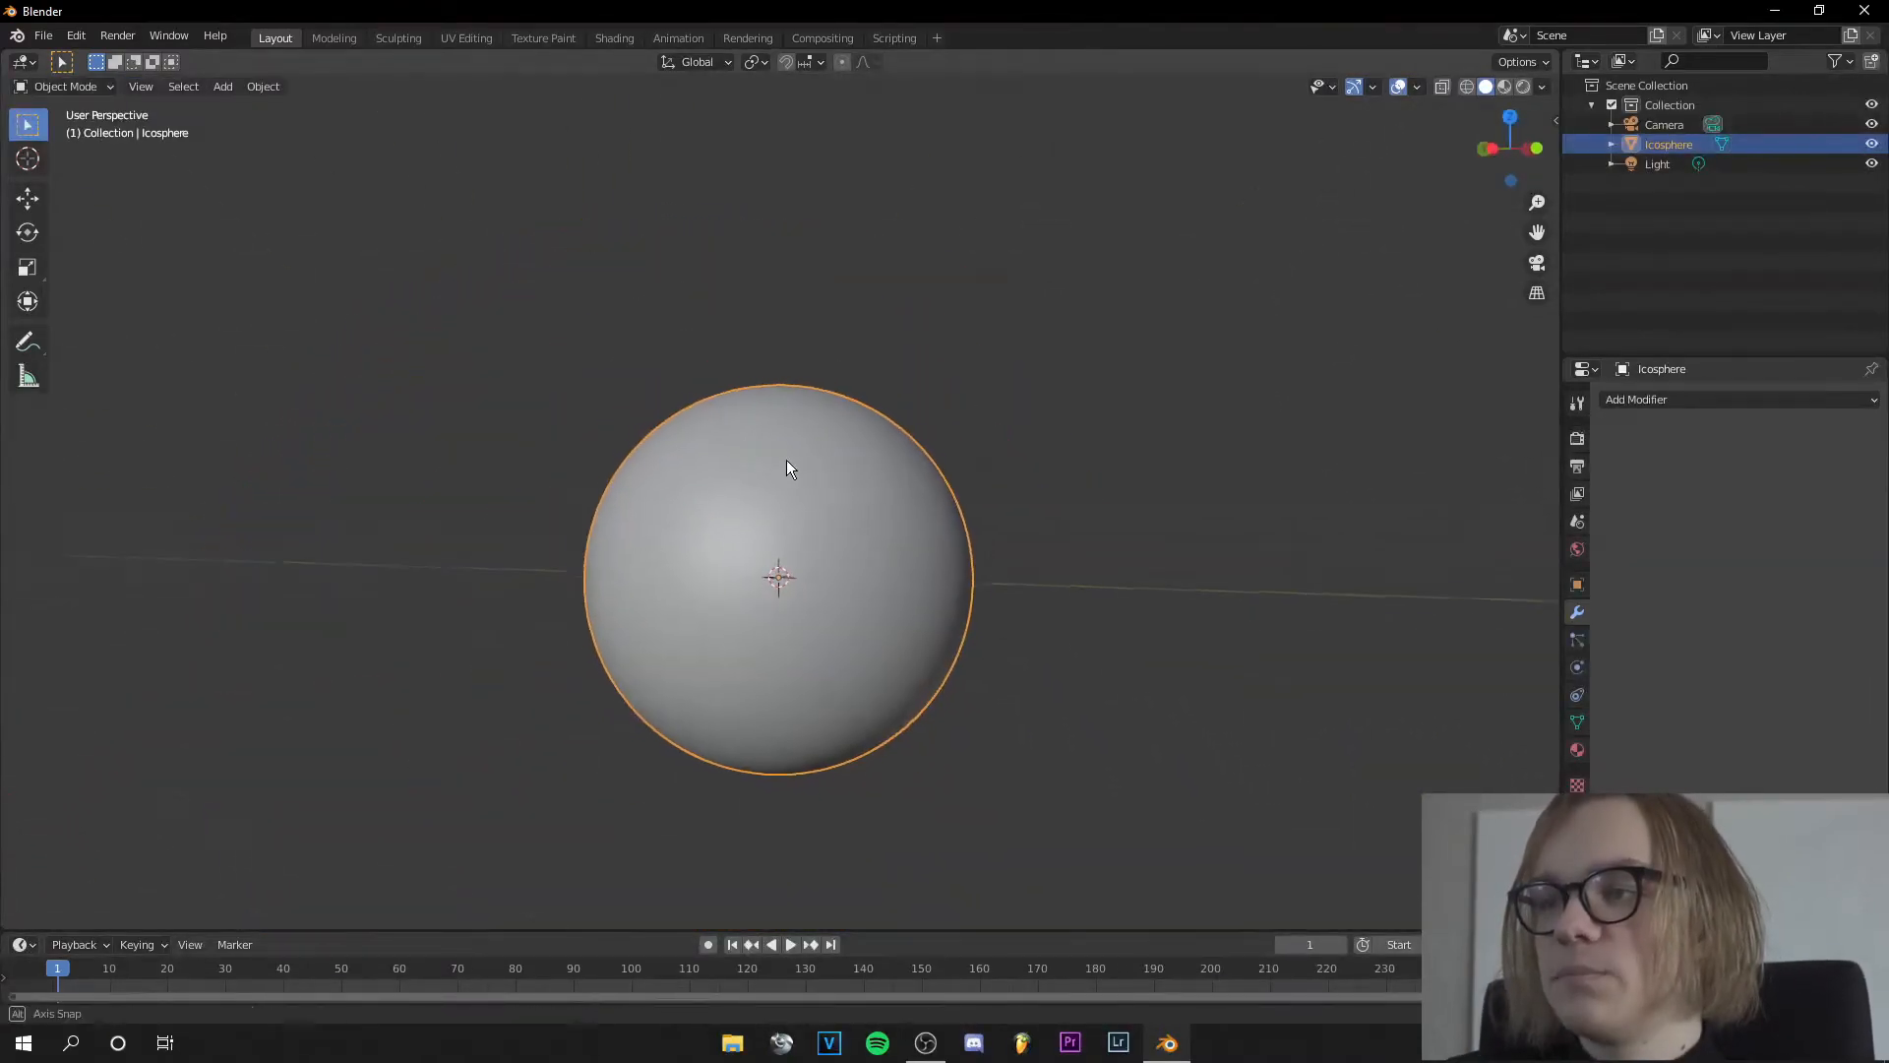
pyautogui.click(398, 37)
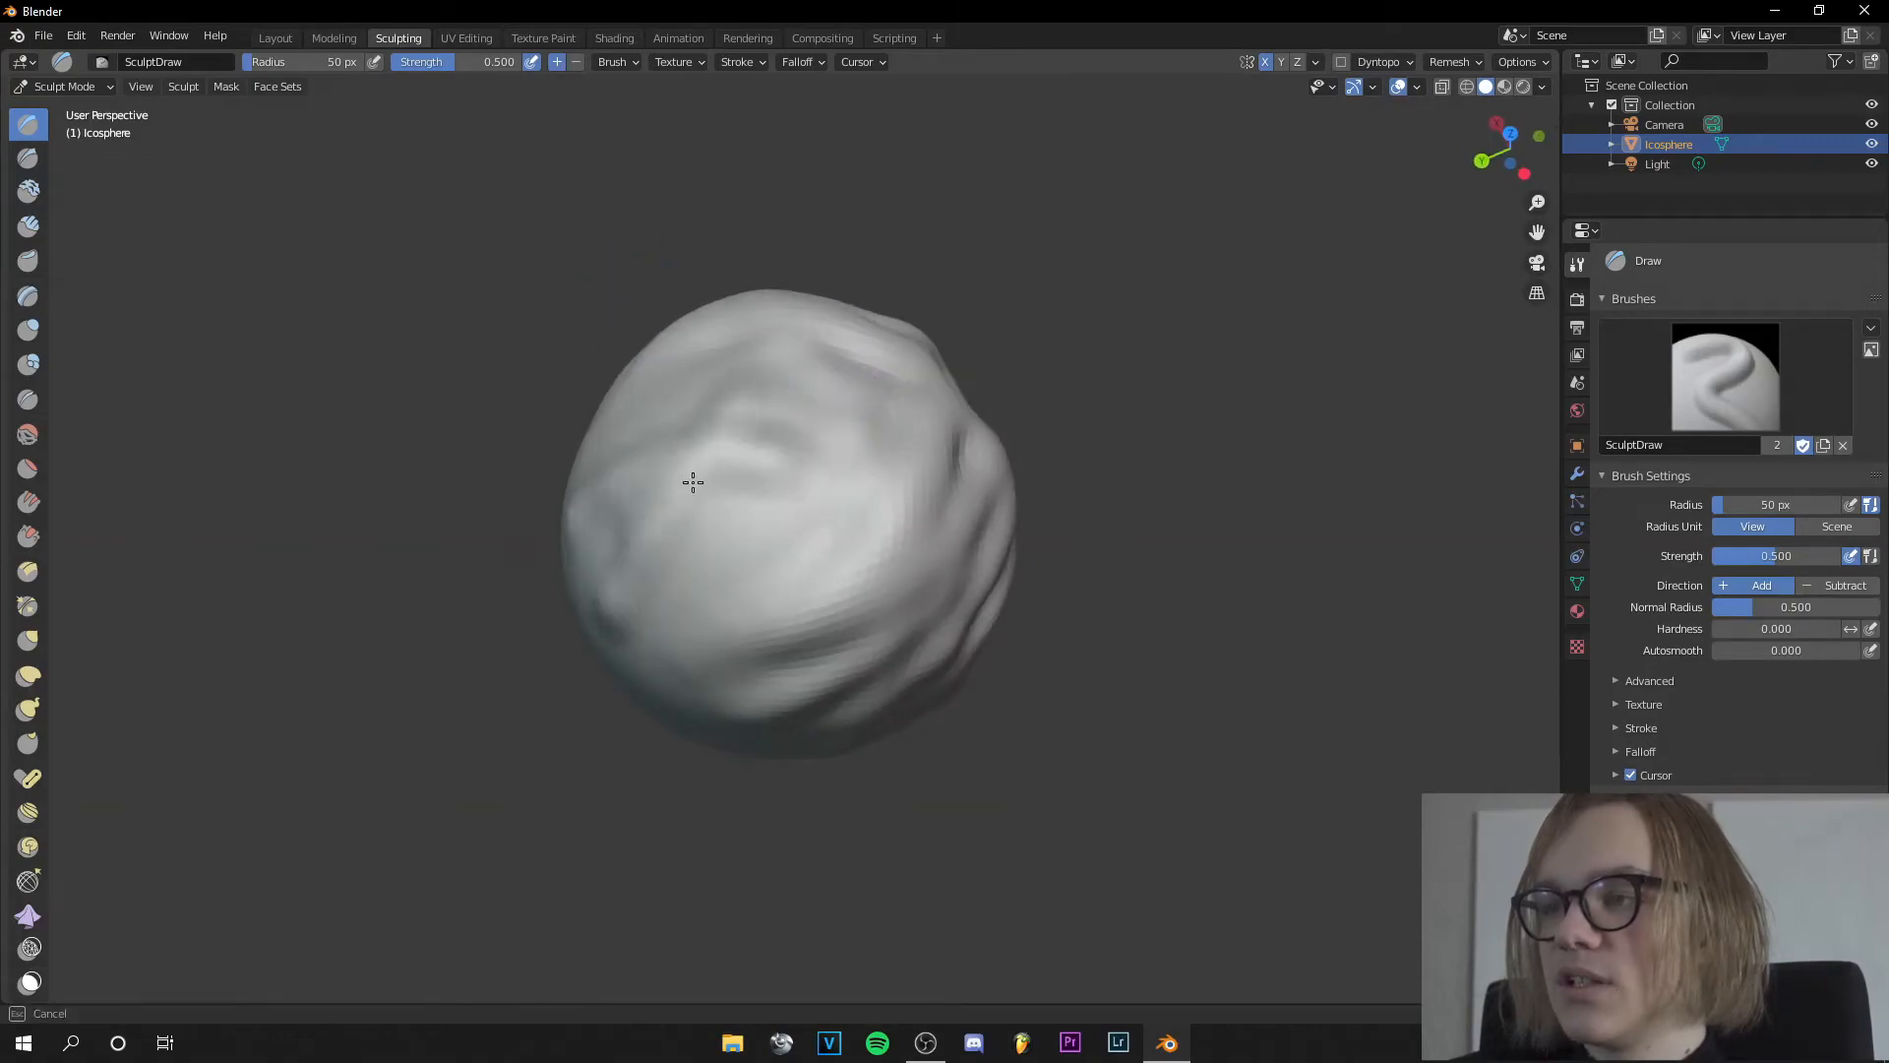
pyautogui.scroll(-3)
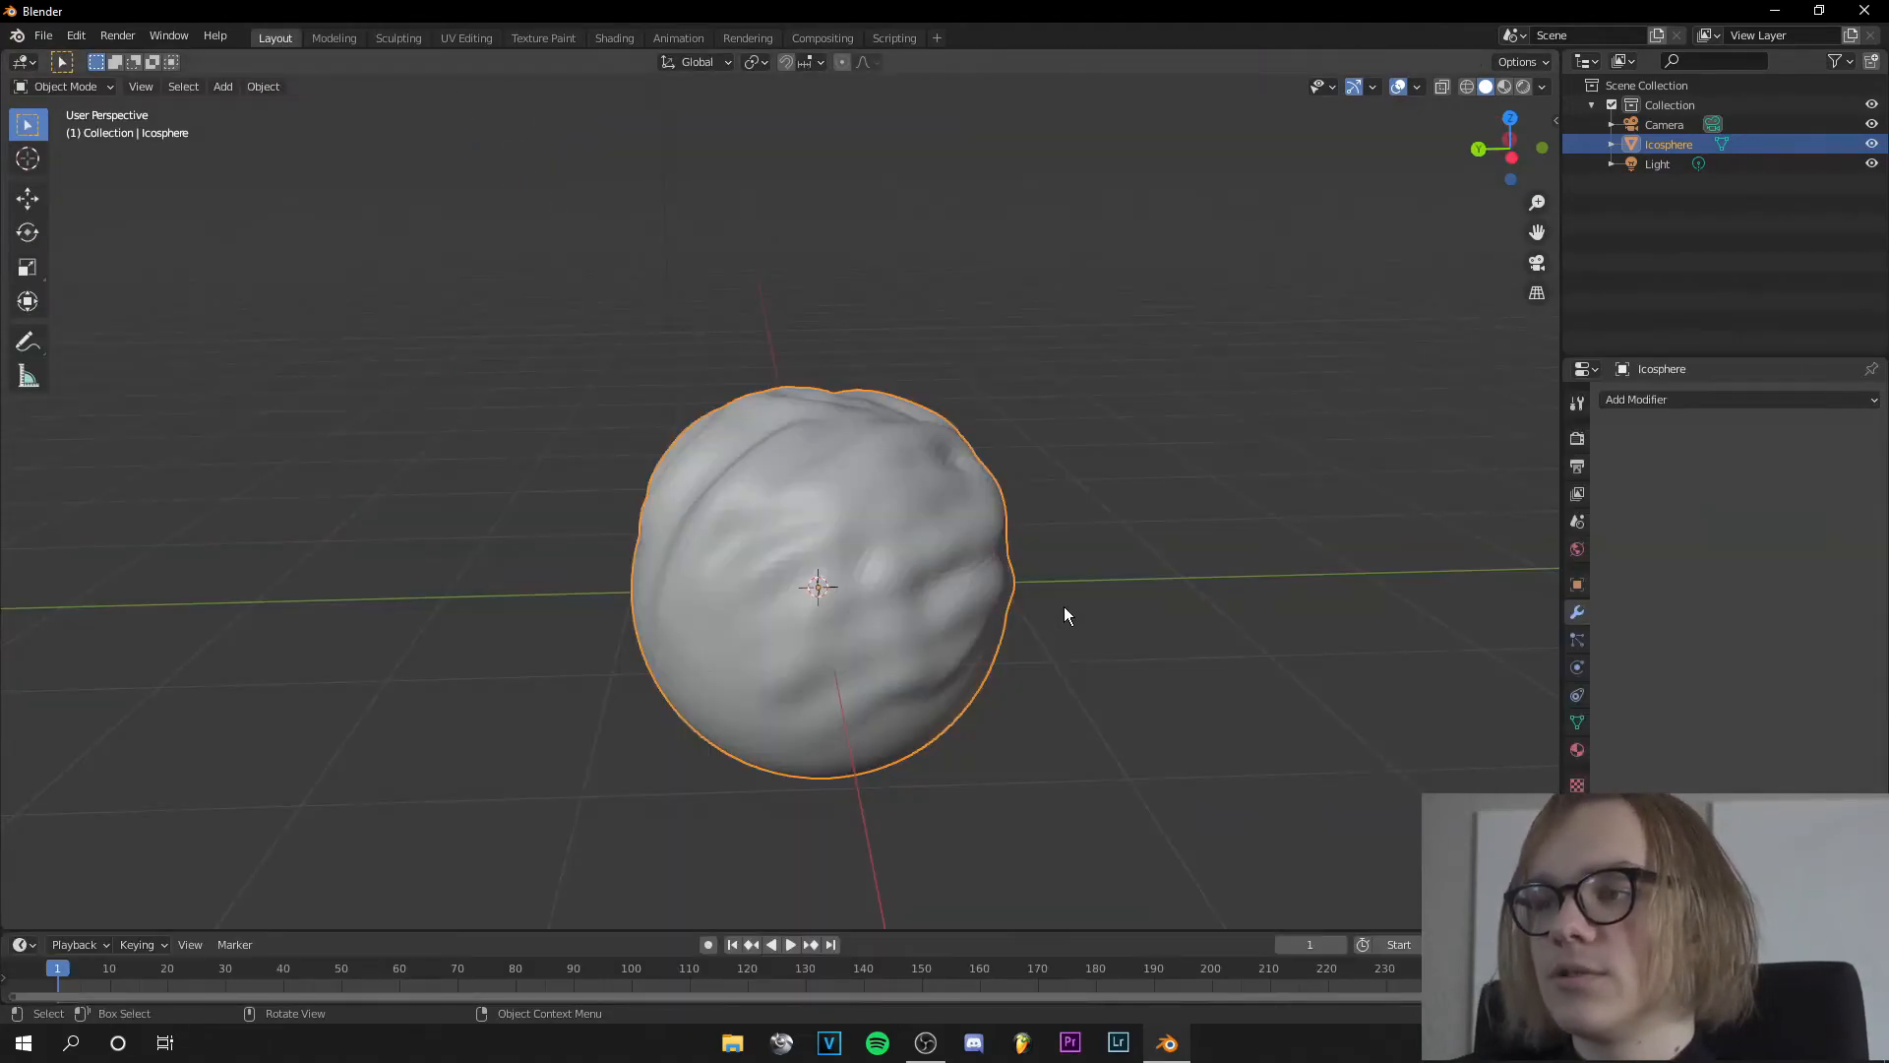
# Step: Sculpt extra bumps on the left UV sphere with all three spheres lined up for comparison
pyautogui.click(397, 37)
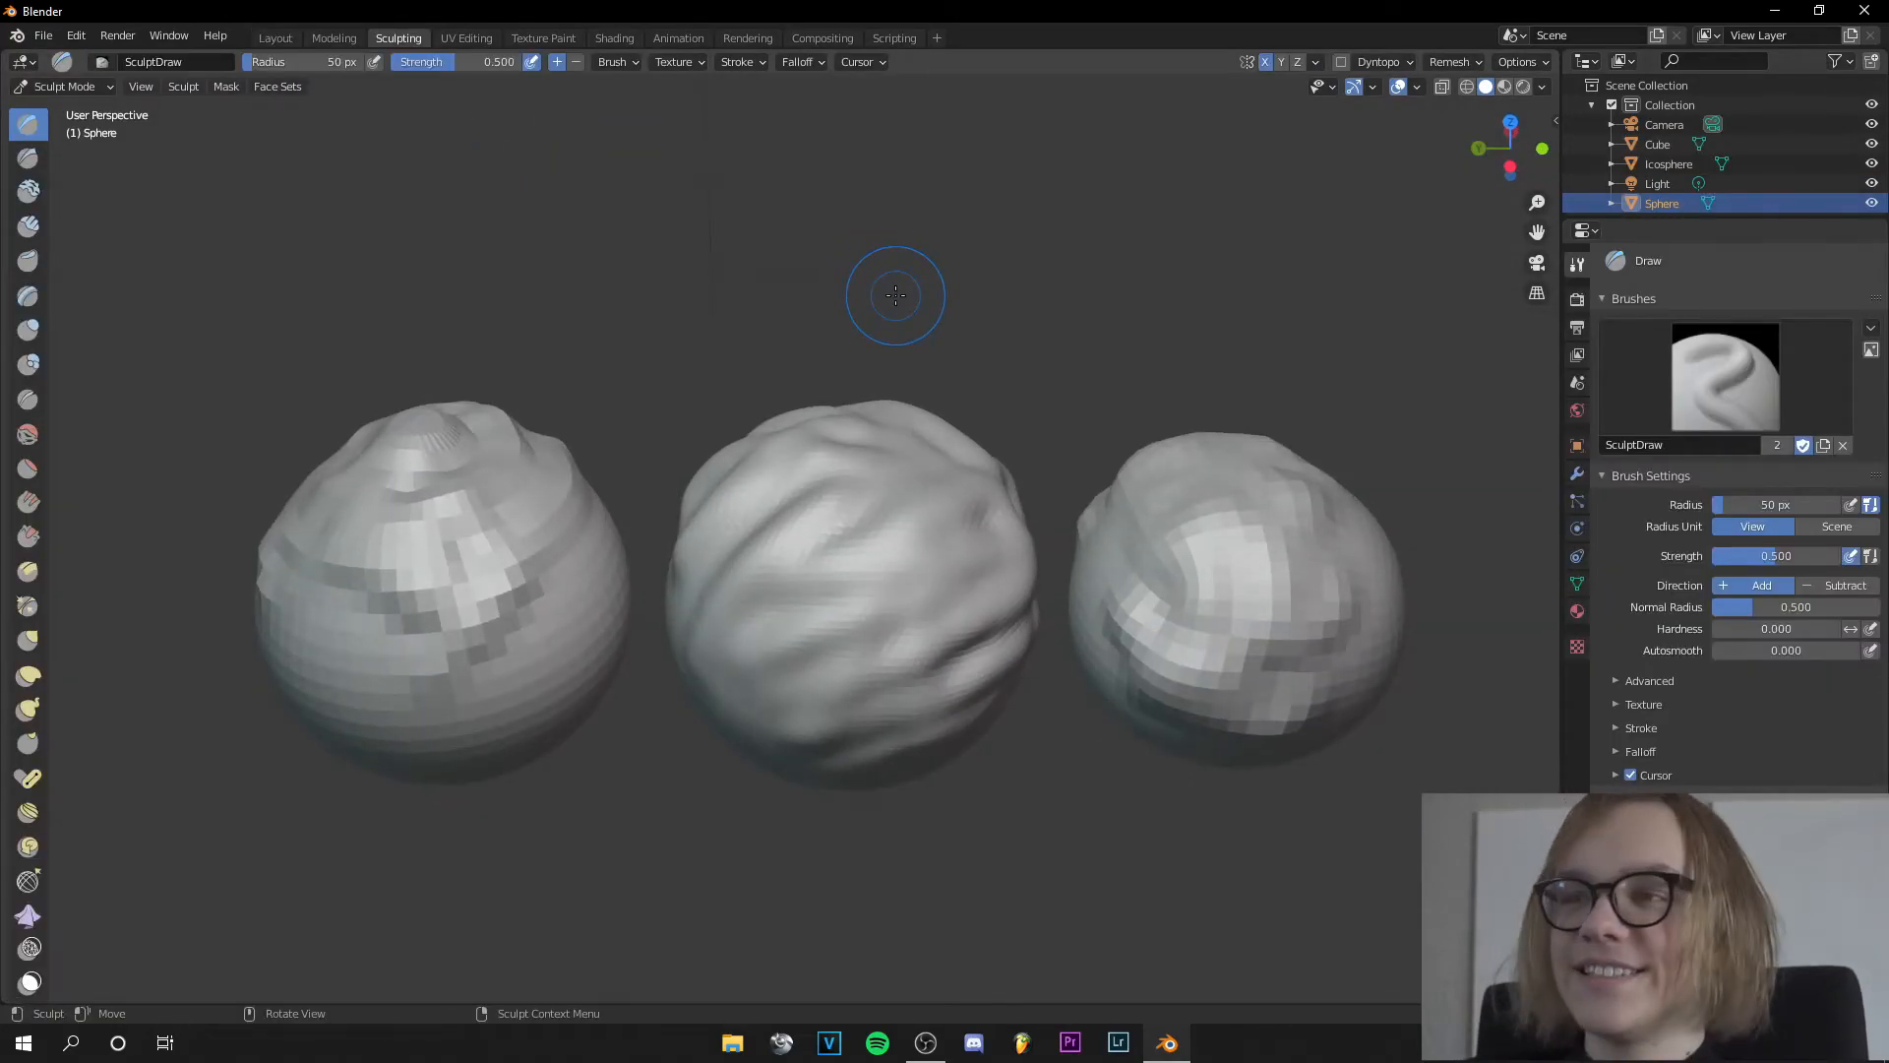
pyautogui.moveTo(415, 436)
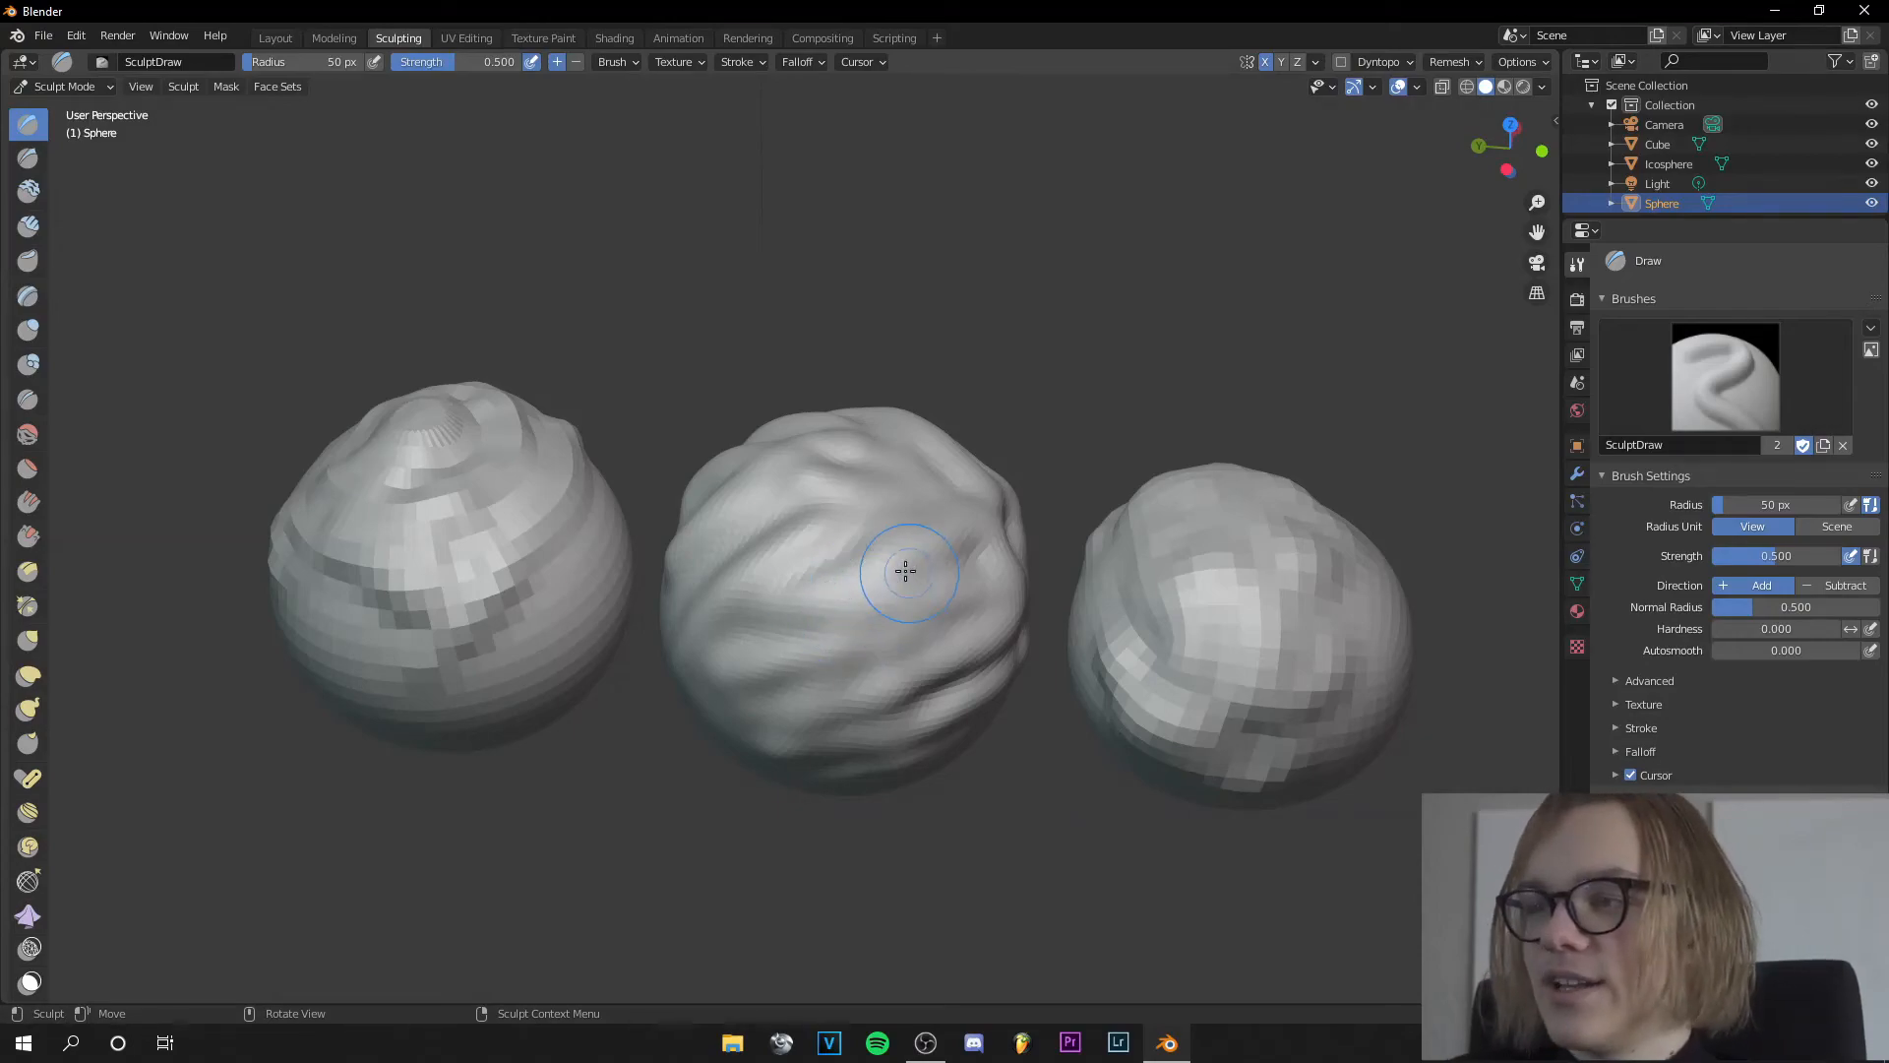
pyautogui.moveTo(898, 567)
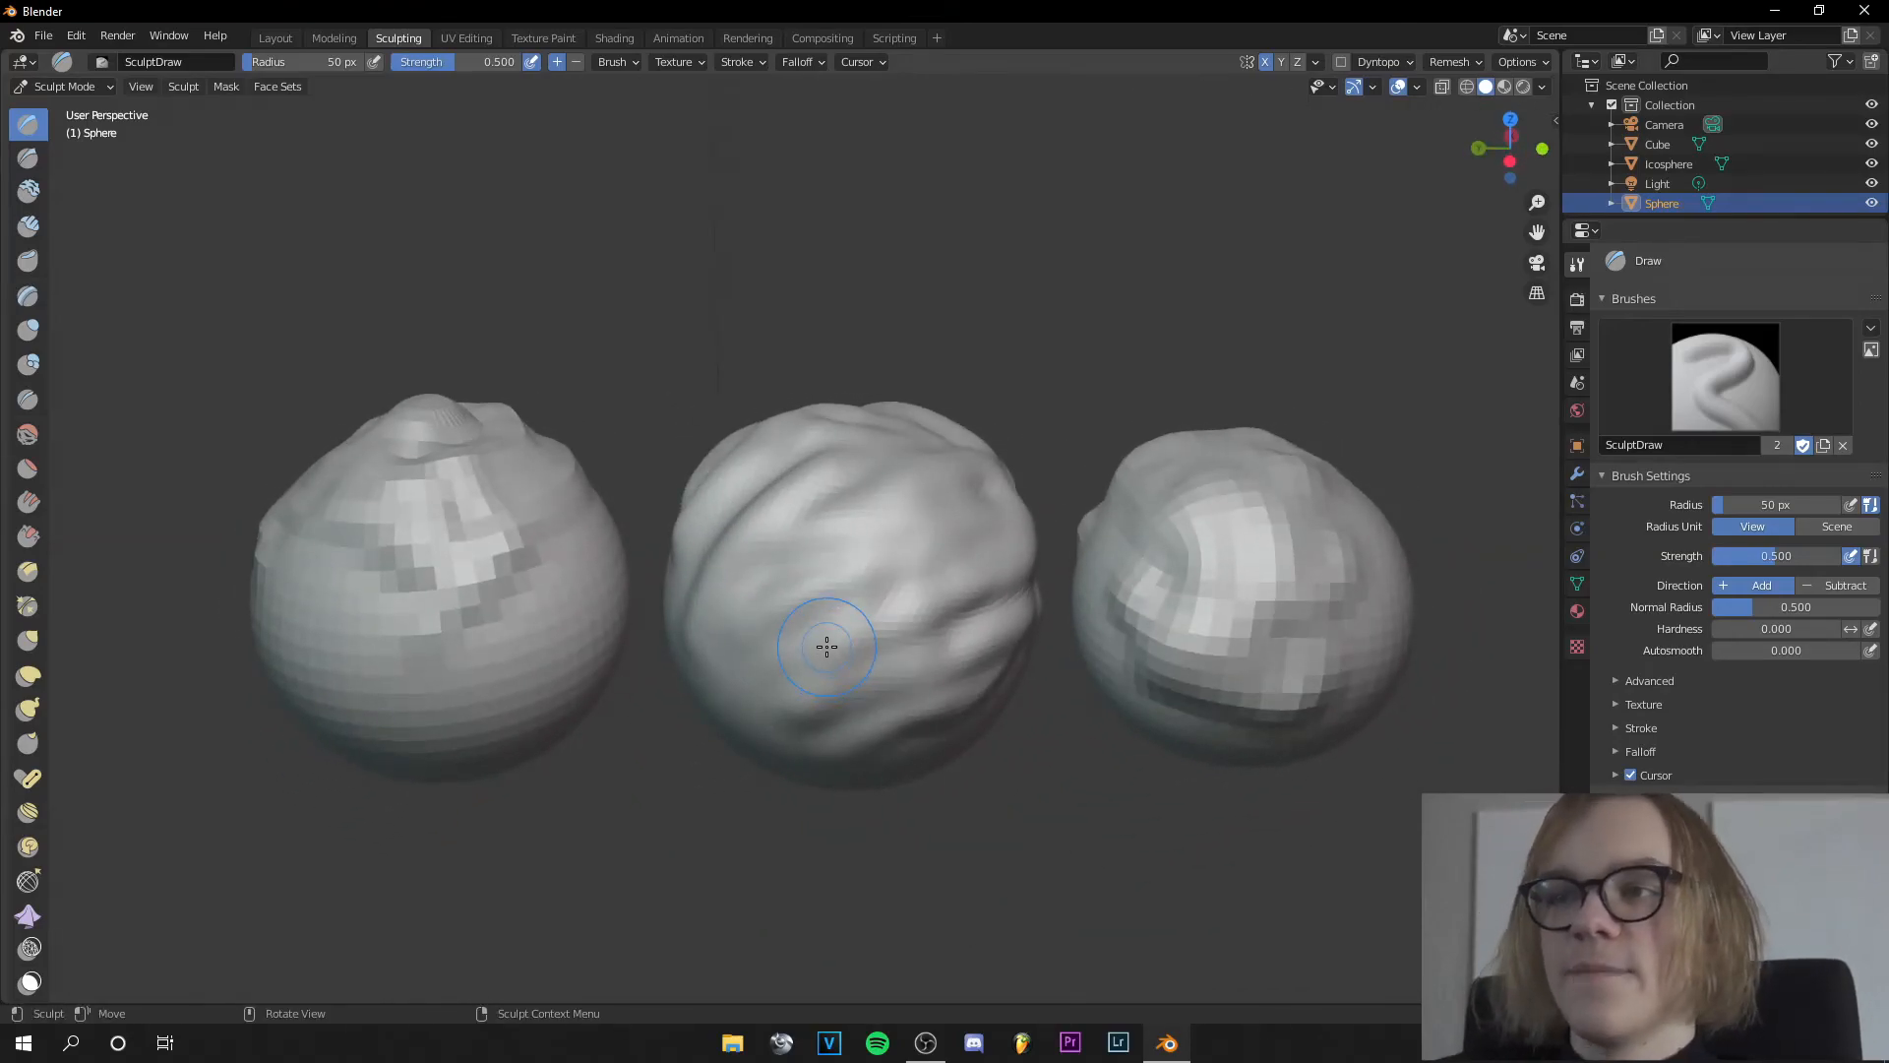
pyautogui.moveTo(503, 471)
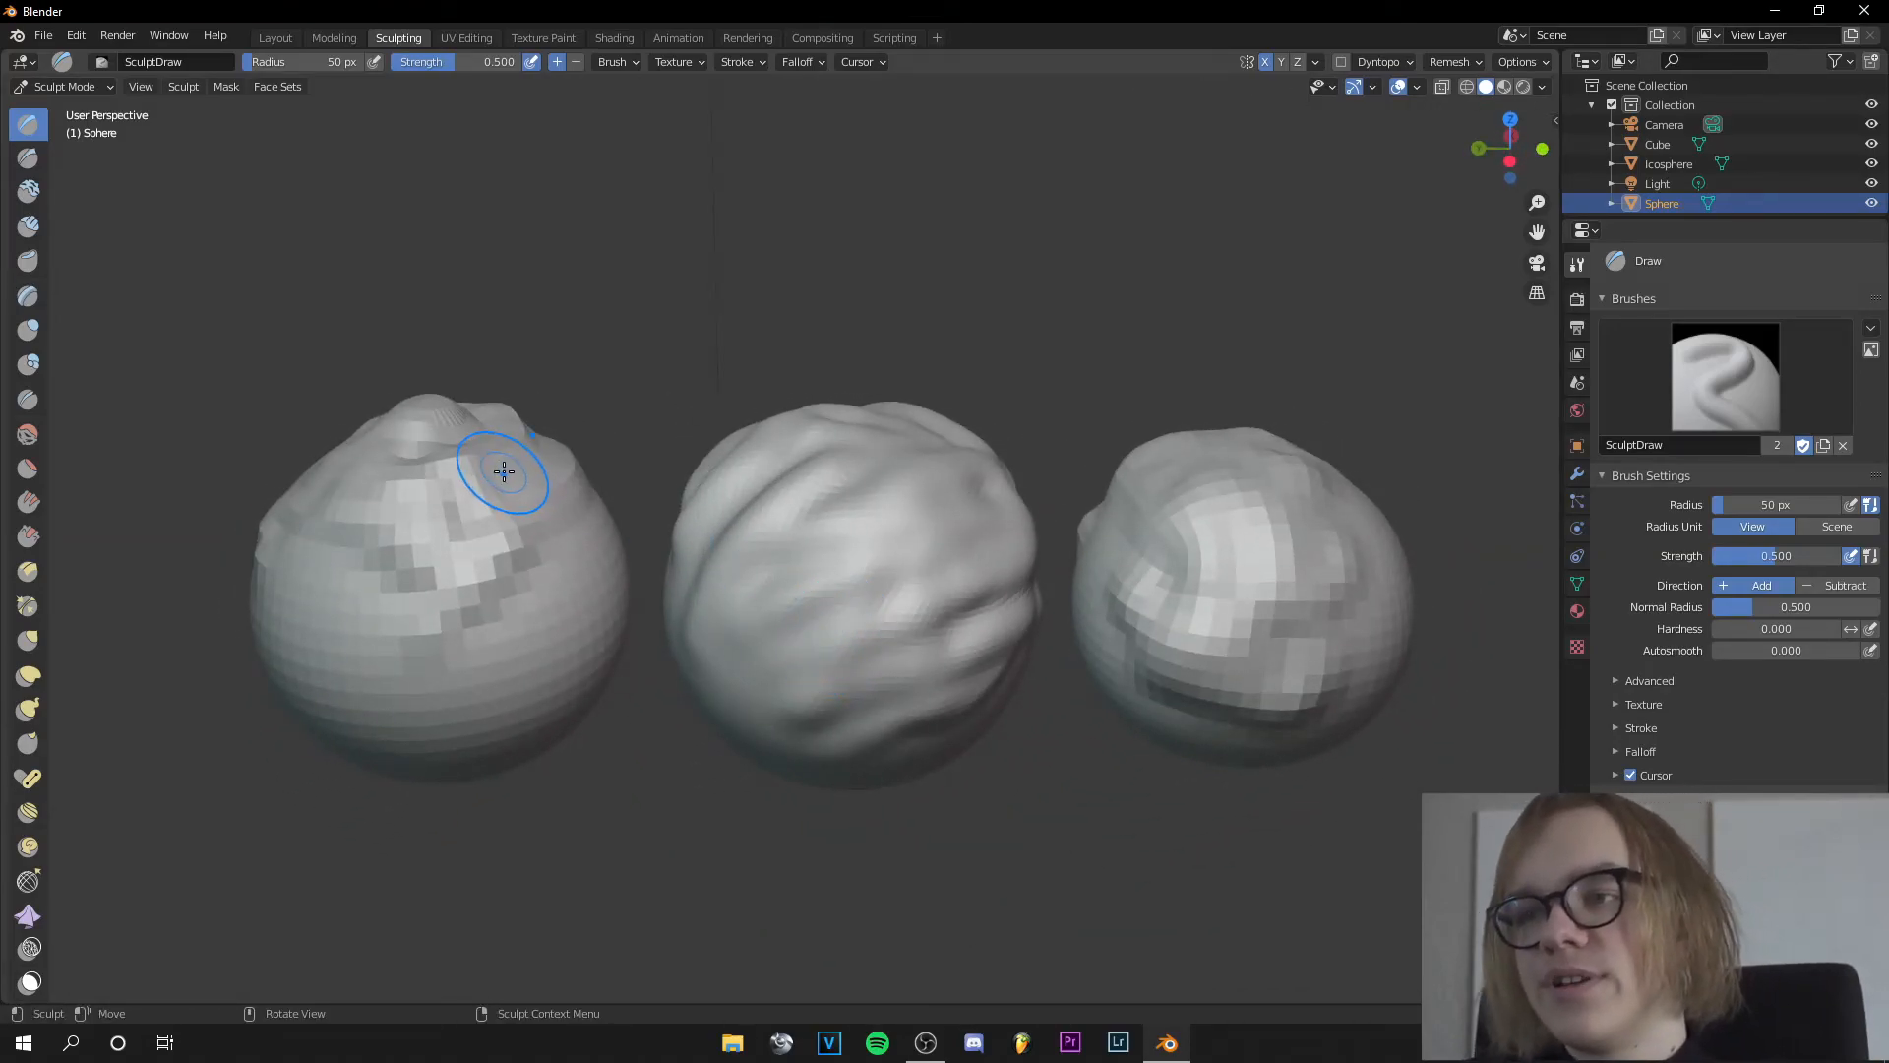